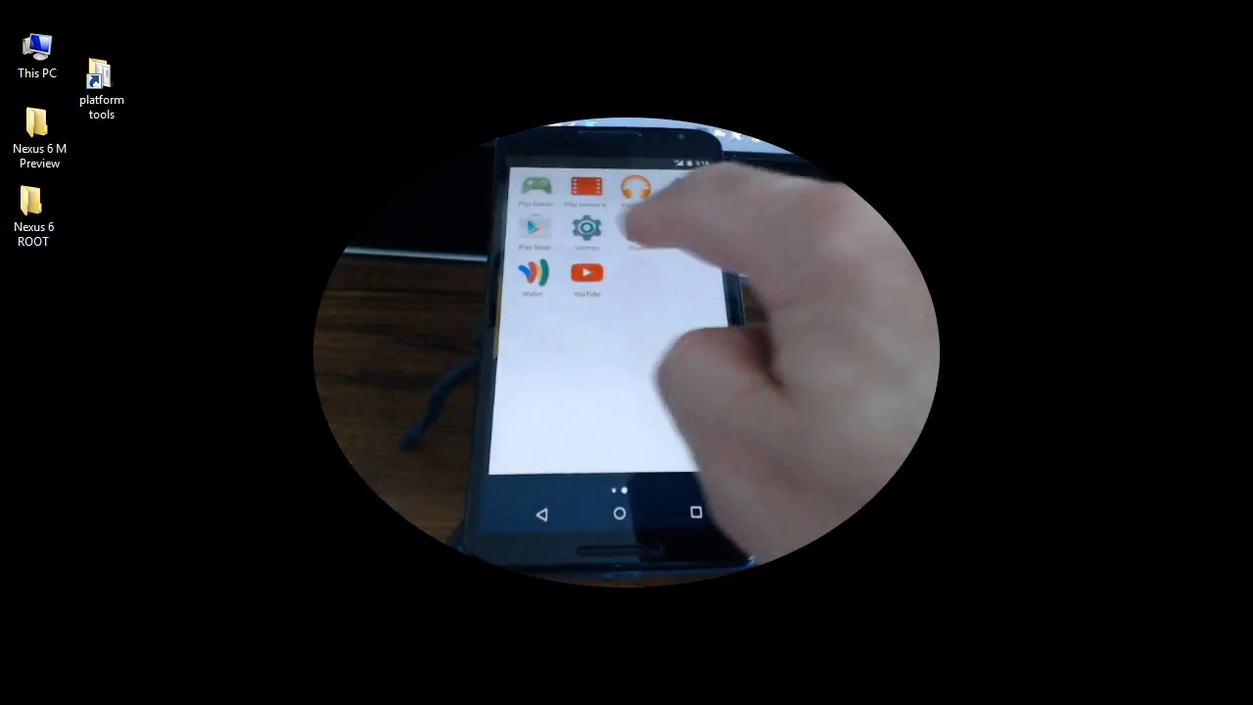
Show the Nexus 6's About phone details from the phone's Settings.
click(587, 231)
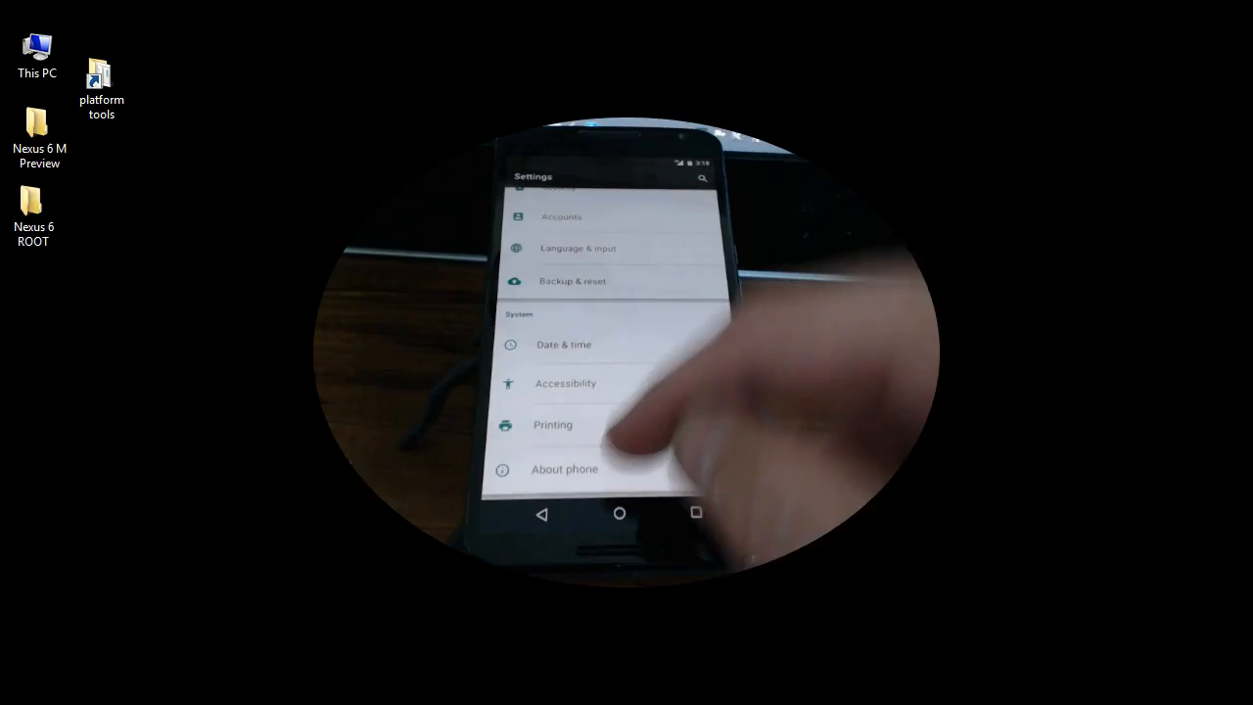
click(564, 470)
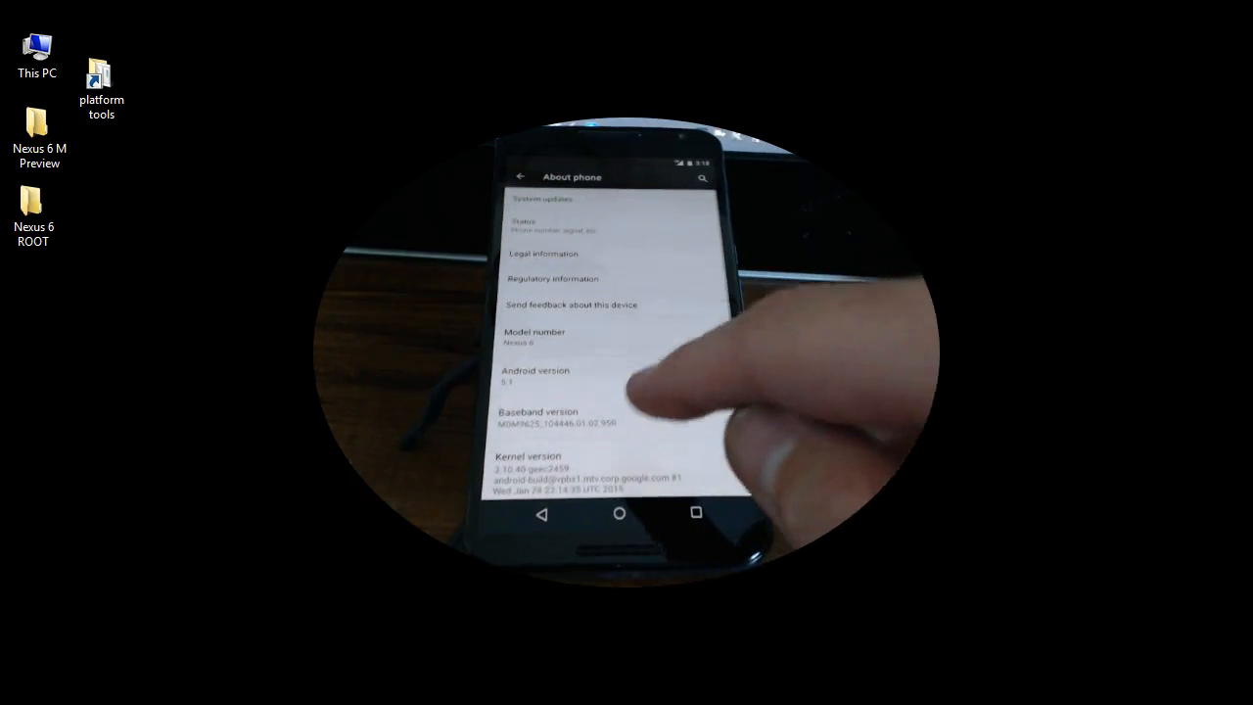
scroll(down, 3)
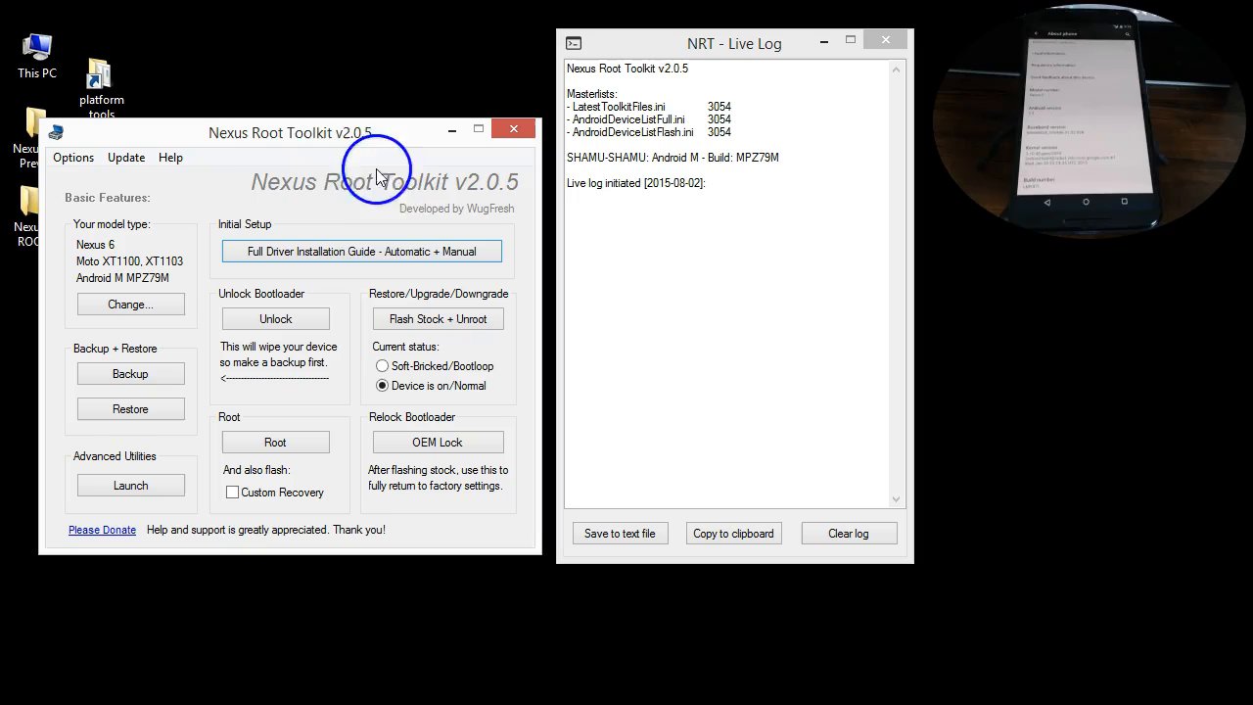
mouse_move(499, 200)
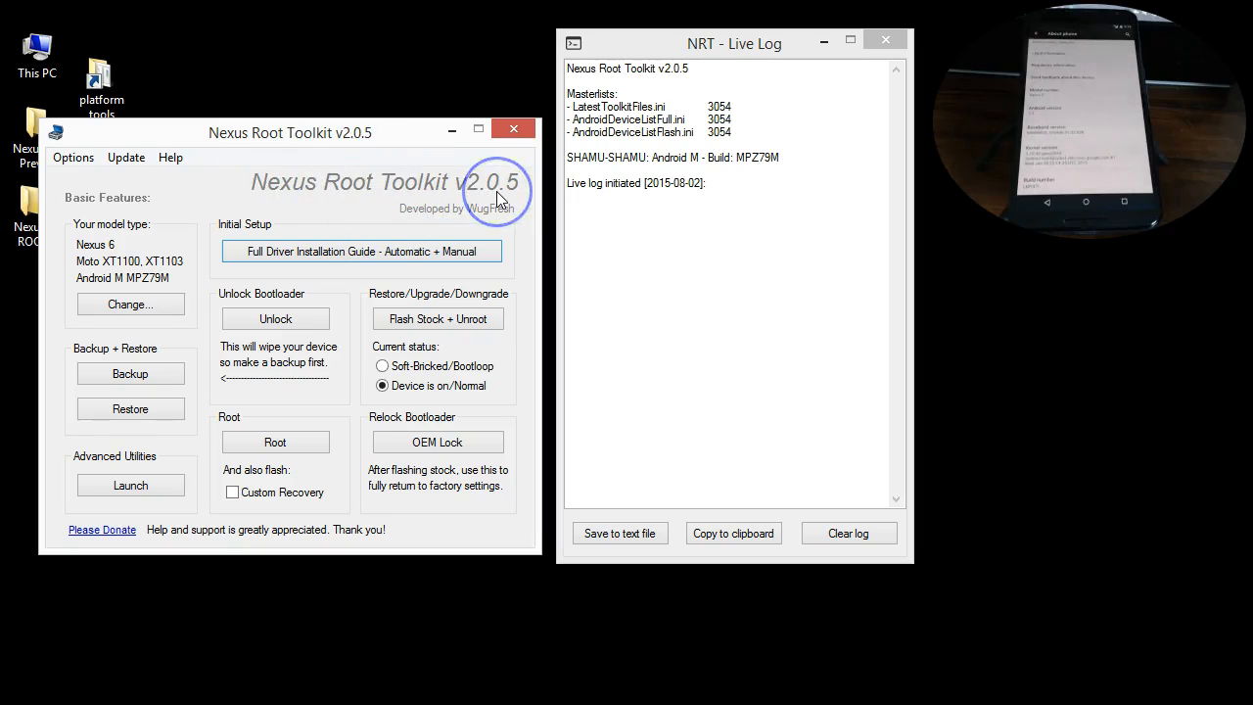
mouse_move(513, 357)
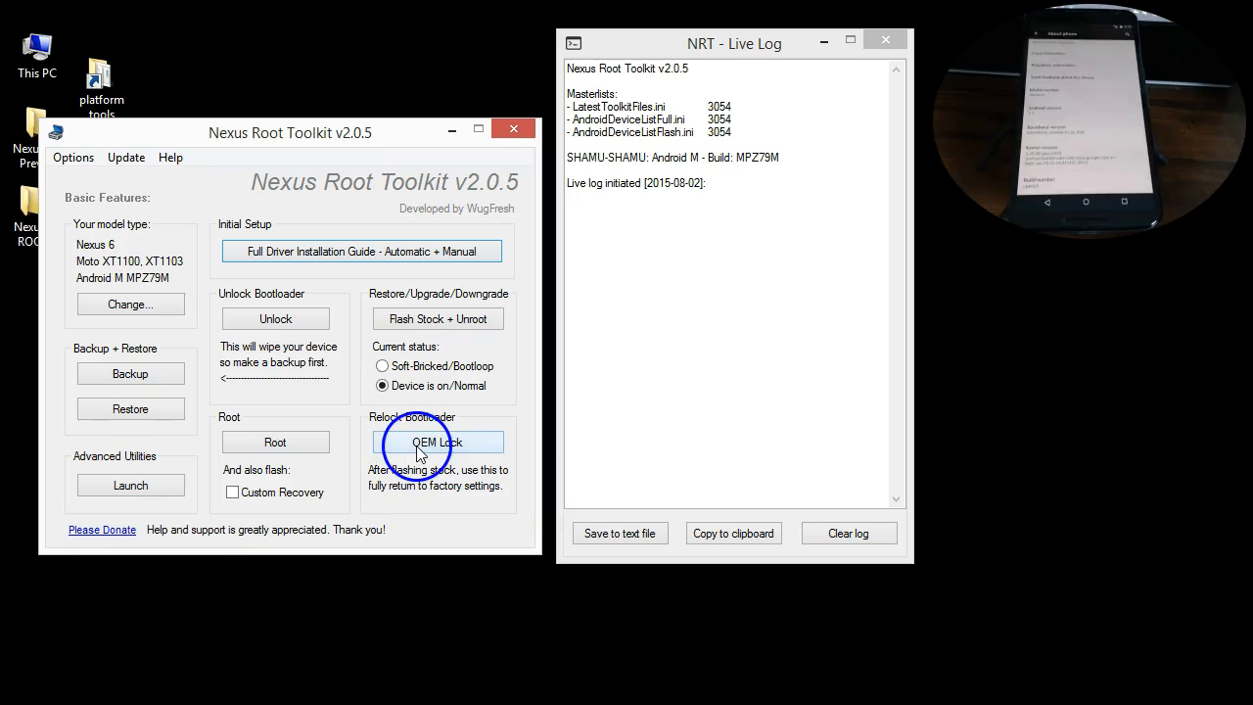
mouse_move(535, 194)
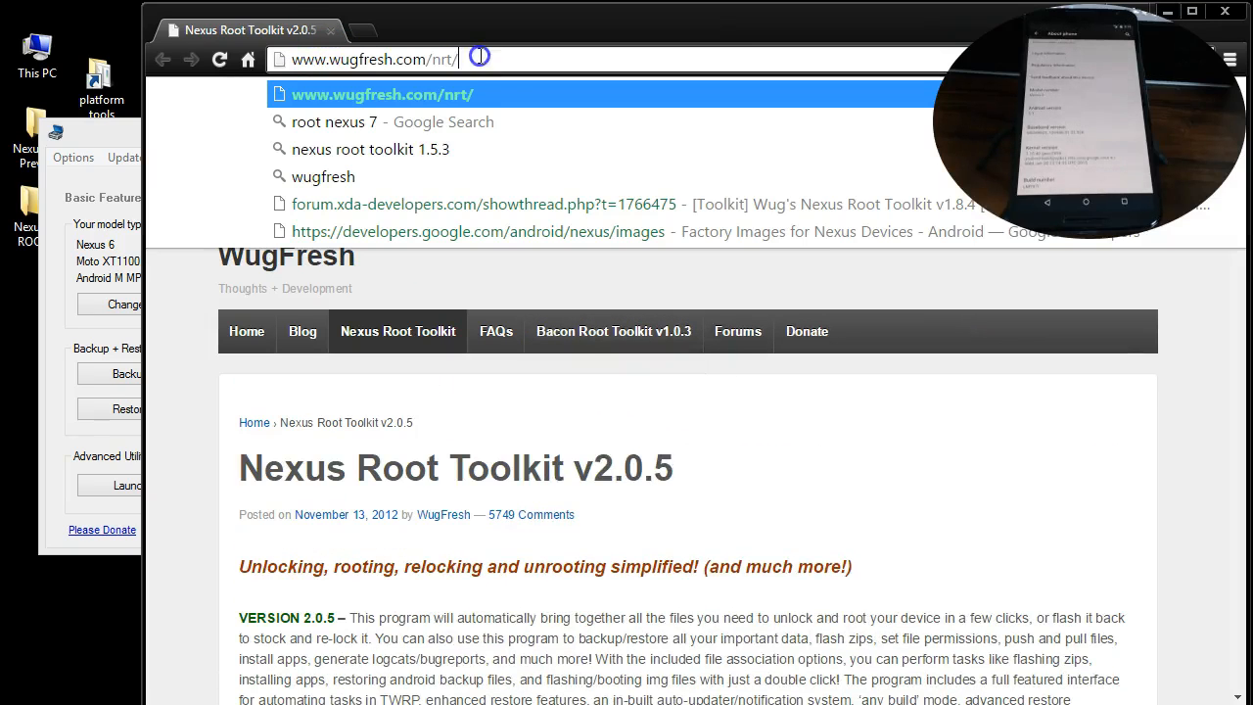
Scroll the toolkit page down to the Android M preview rooting notice.
scroll(down, 3)
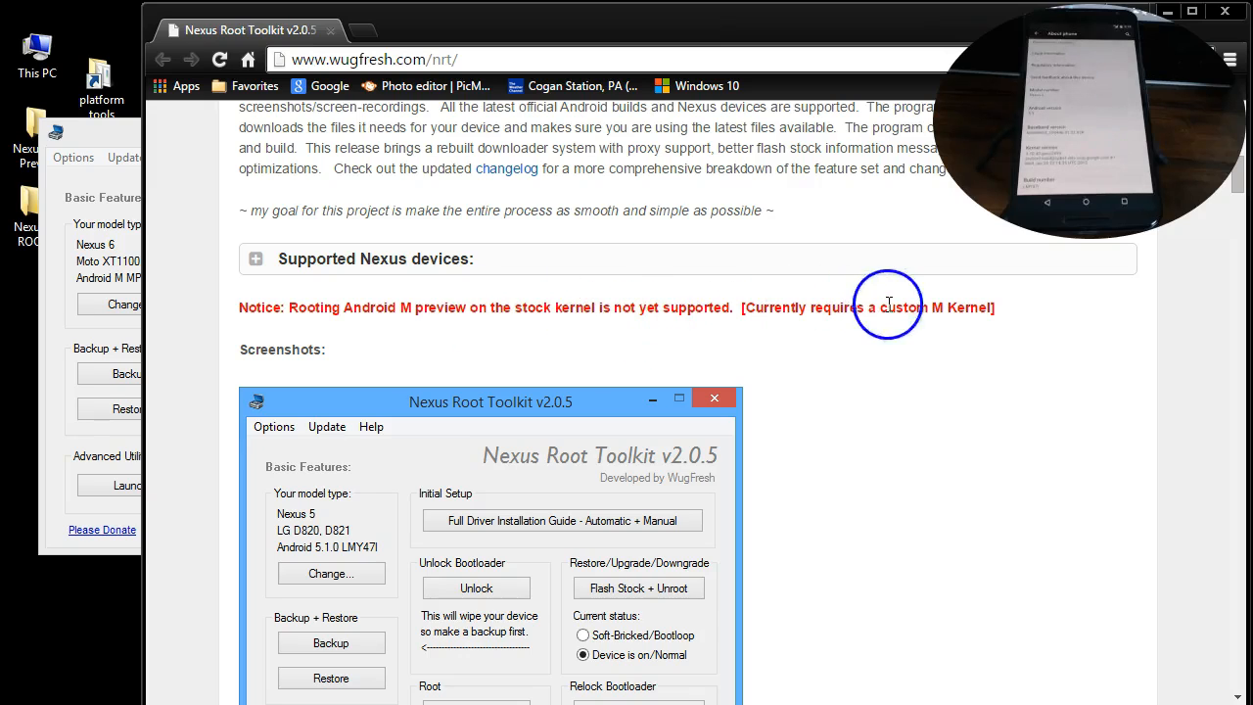
mouse_move(721, 315)
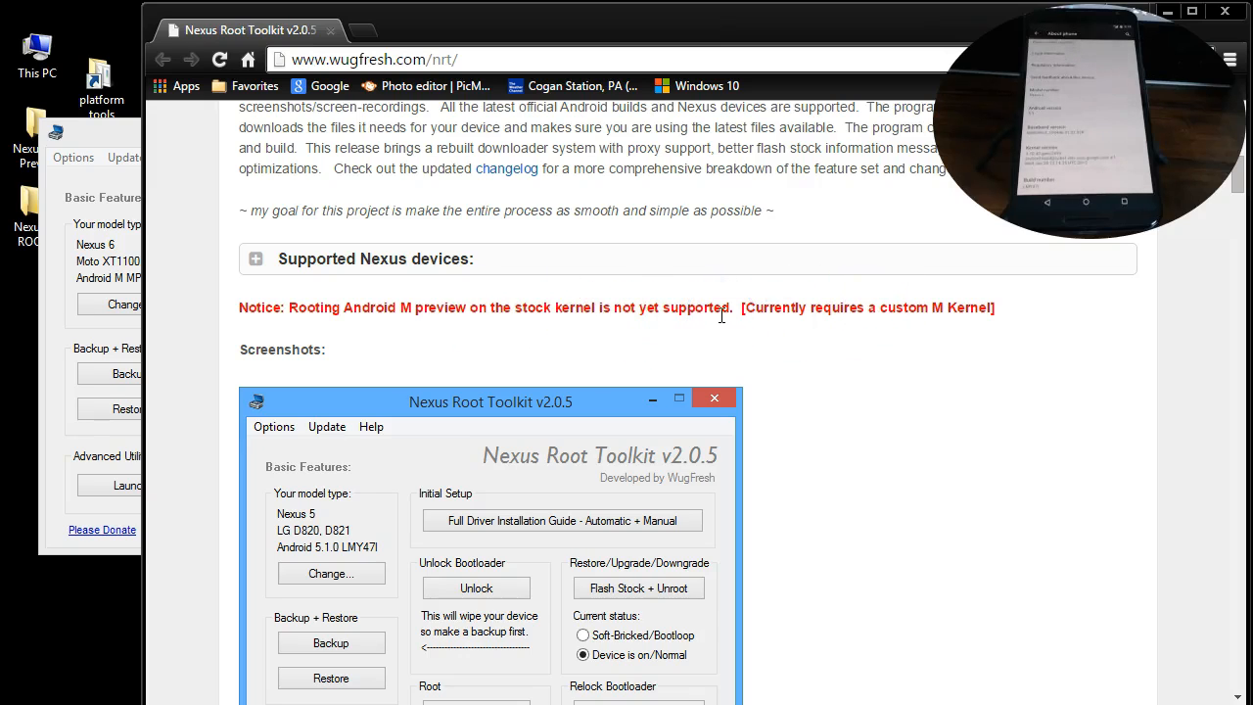
mouse_move(910, 336)
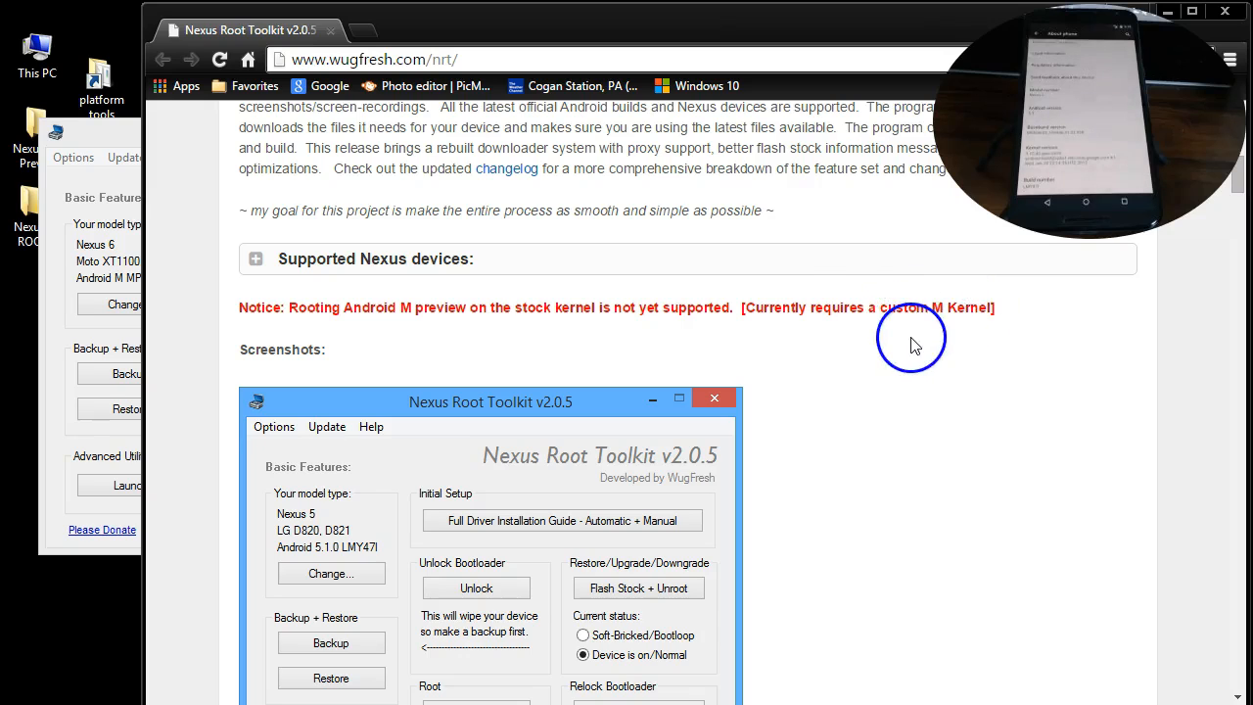
mouse_move(783, 213)
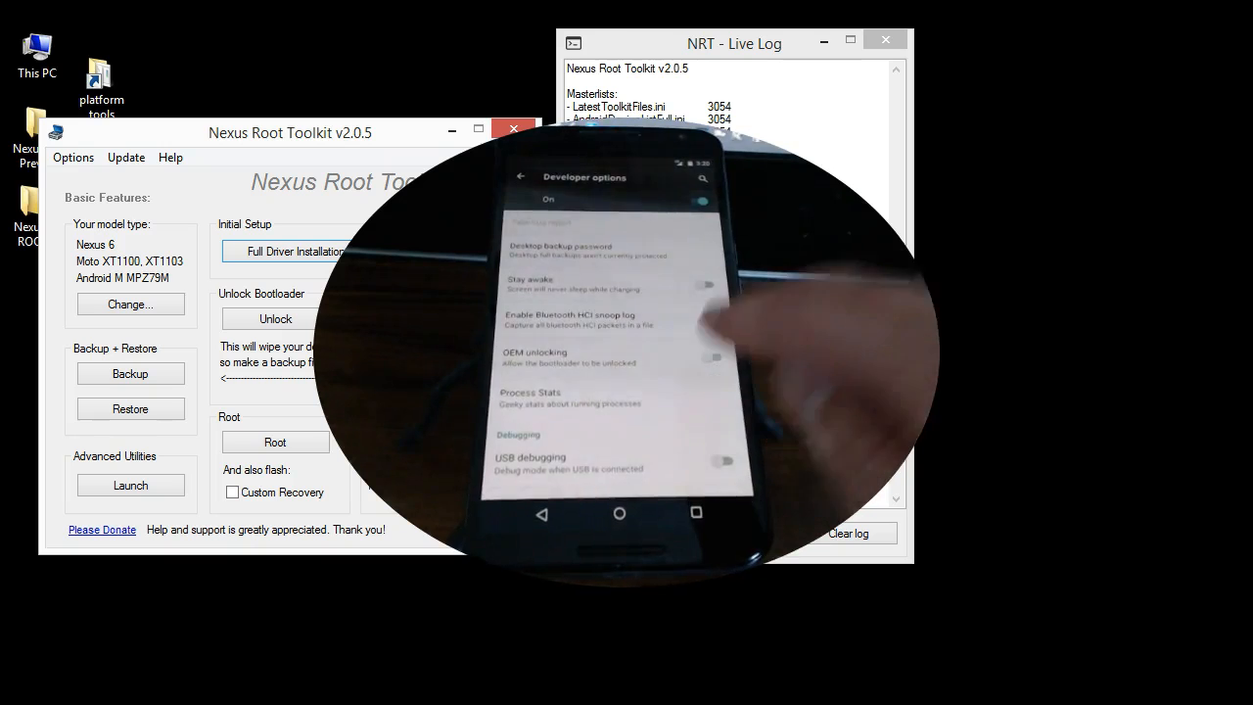
Enable OEM unlocking in the phone's Developer options.
click(714, 356)
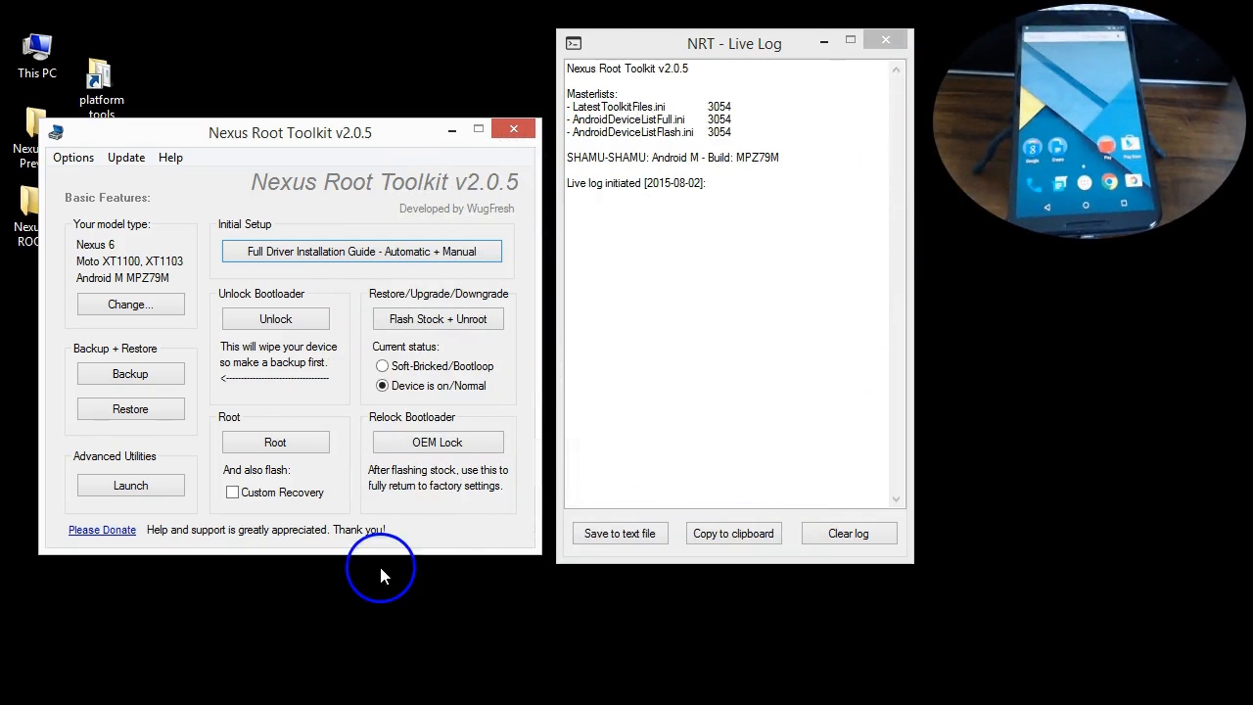
Move the toolkit window toward the screen centre, overlapping the live log.
drag(289, 133, 501, 181)
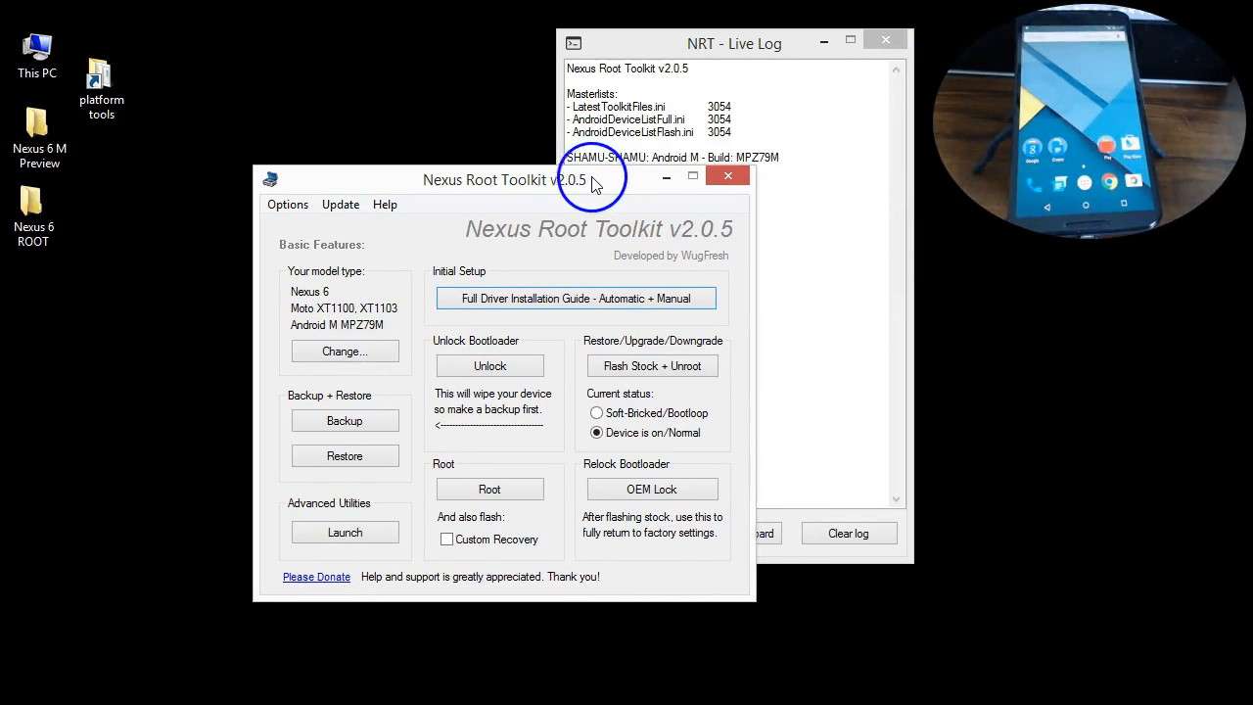
drag(587, 180, 617, 160)
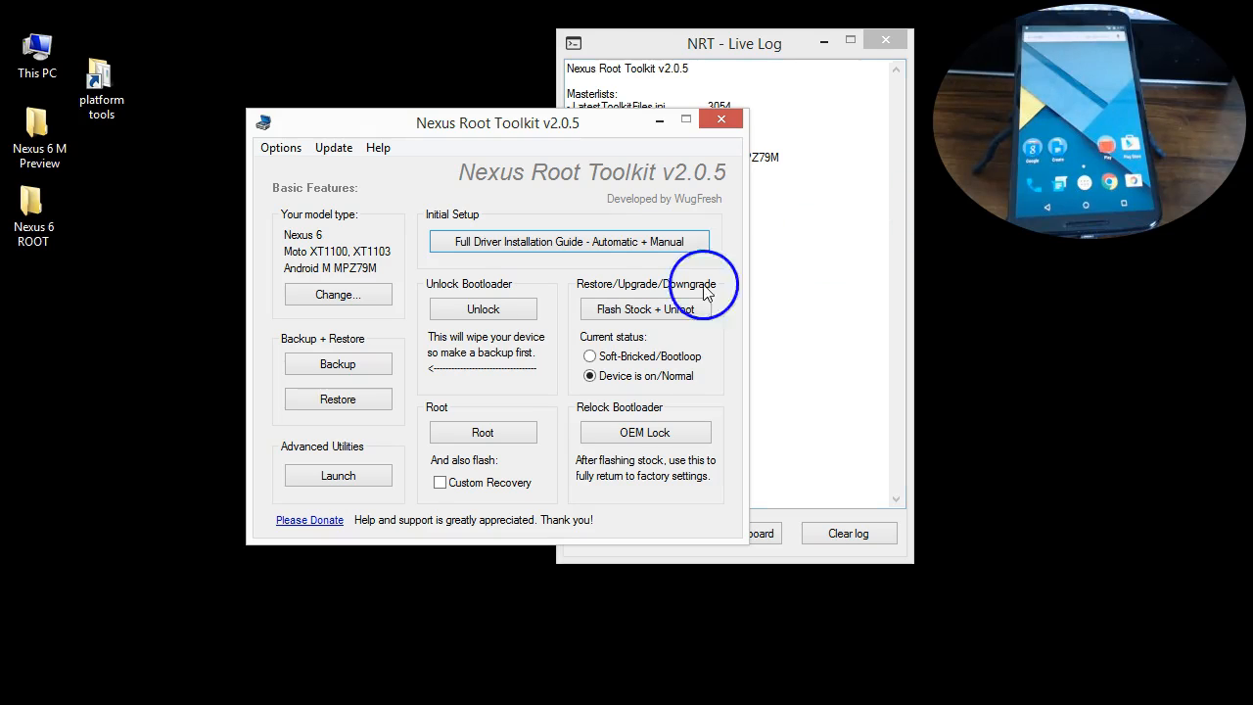
mouse_move(164, 87)
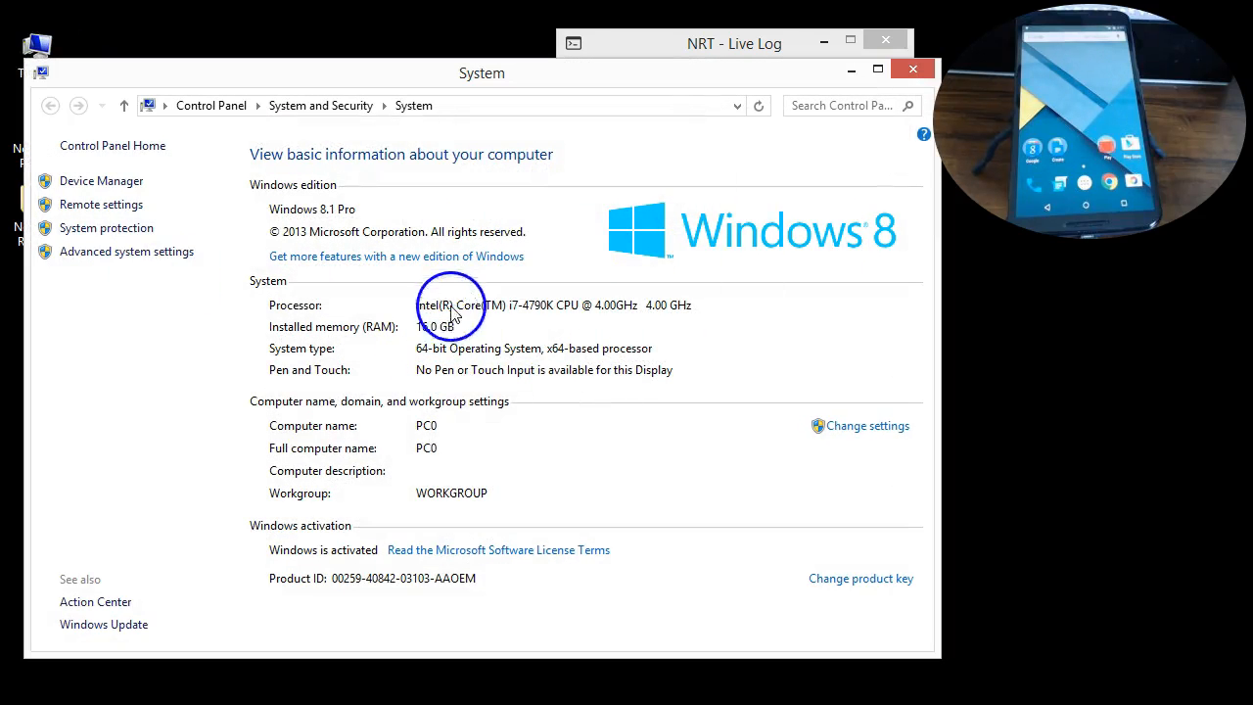
mouse_move(873, 80)
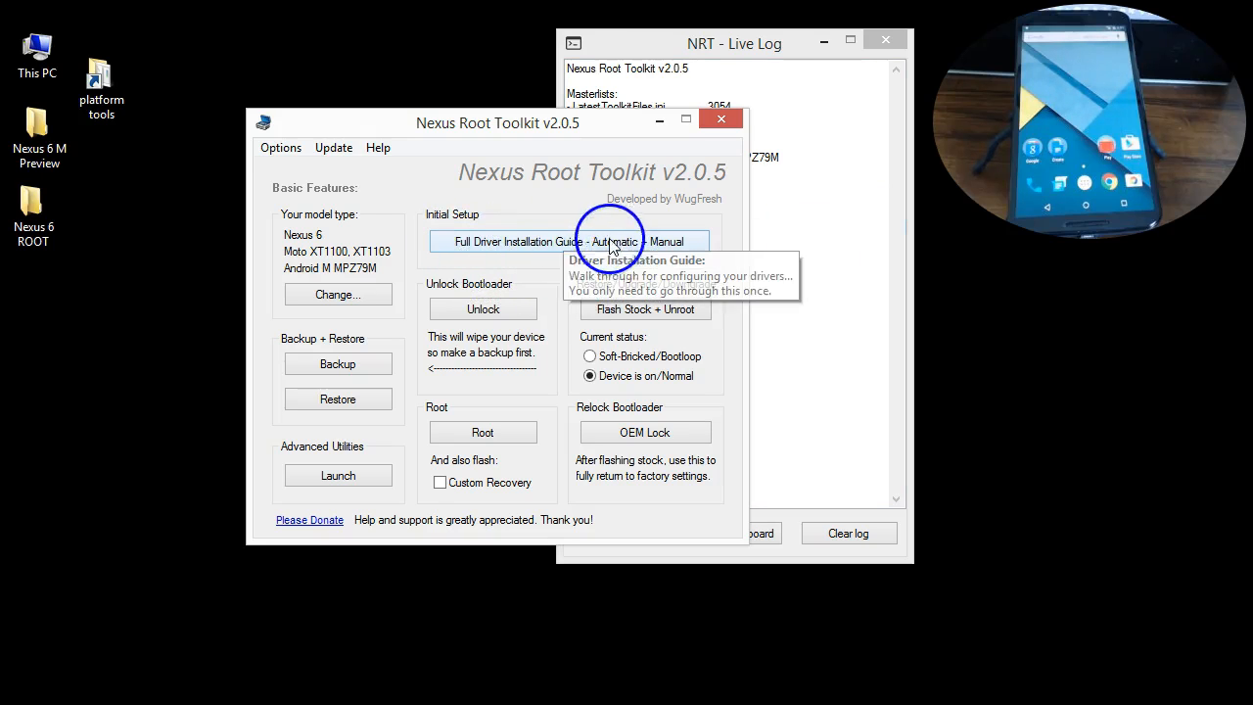
mouse_move(597, 245)
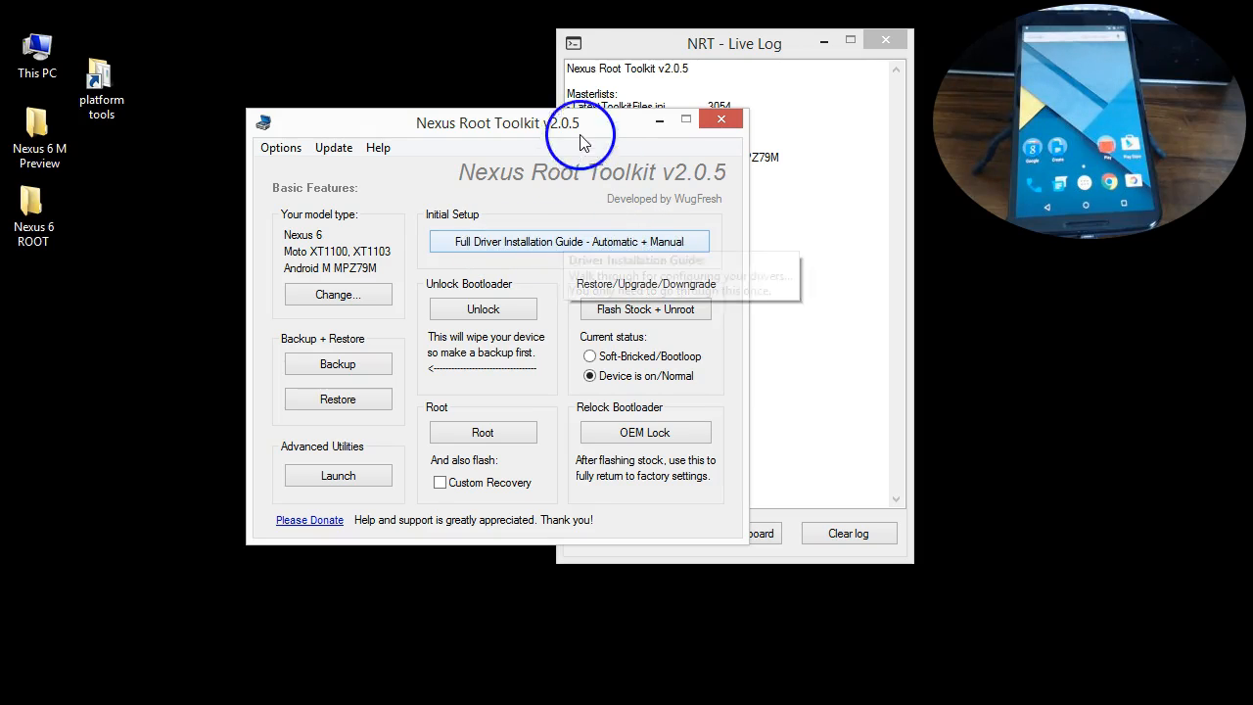
Shift the toolkit window slightly to the left.
drag(578, 135, 538, 194)
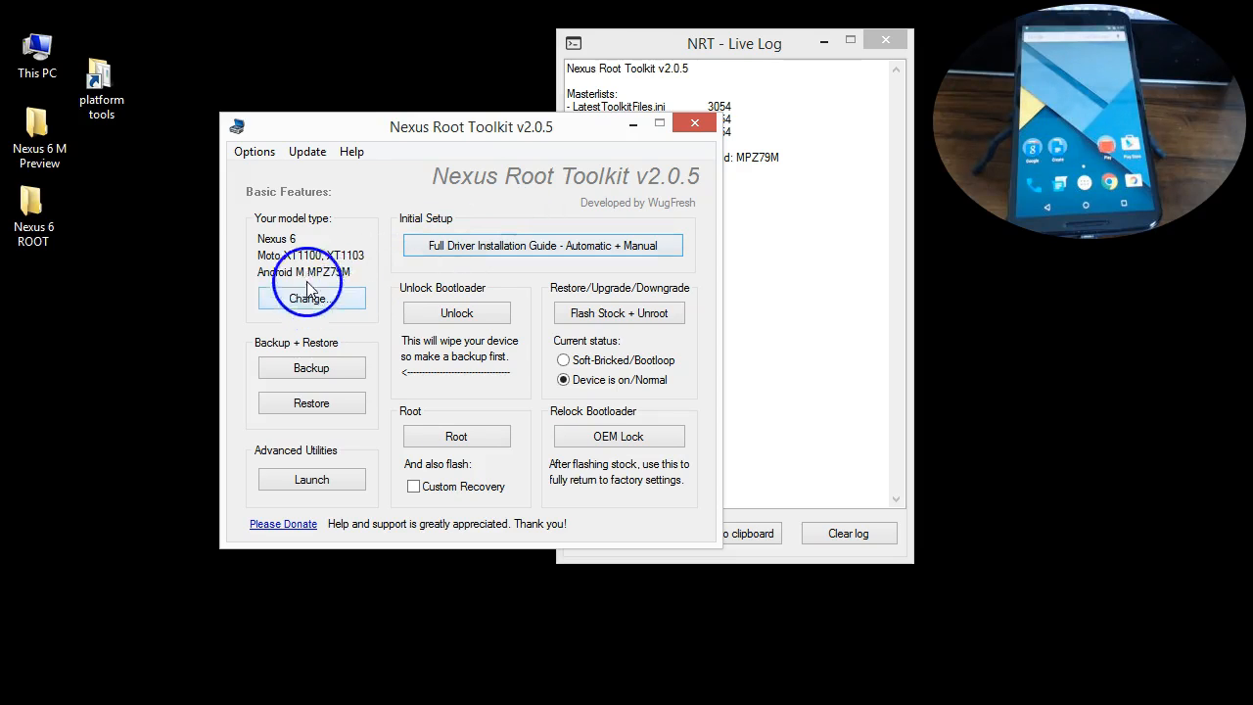
Auto-detect and apply the connected phone's build: Nexus 6 on Android 5.1.0 LMY47I.
click(309, 298)
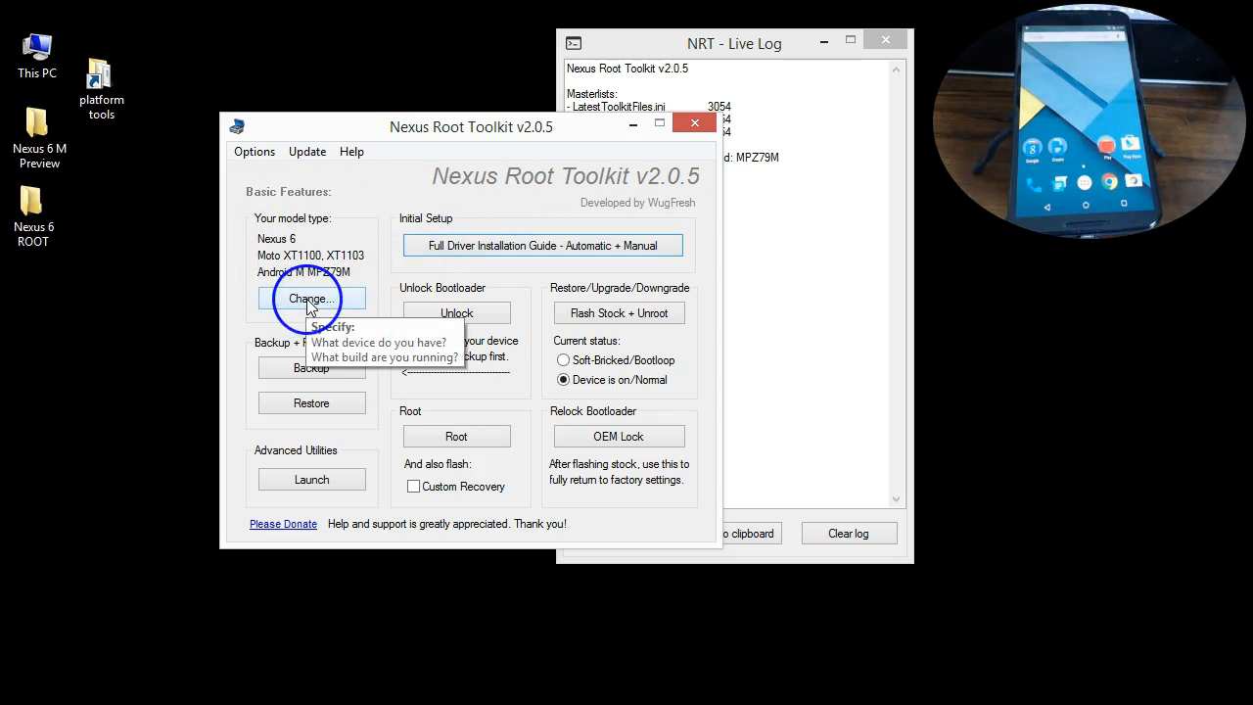
click(311, 298)
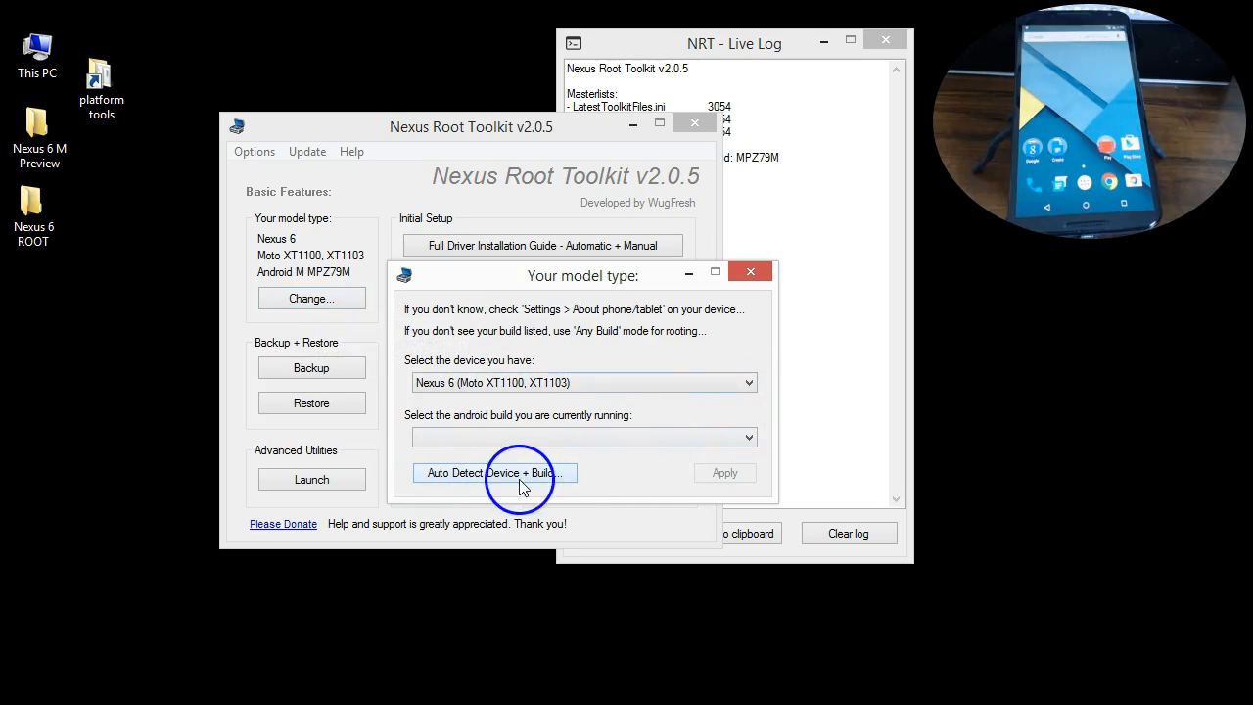
click(493, 472)
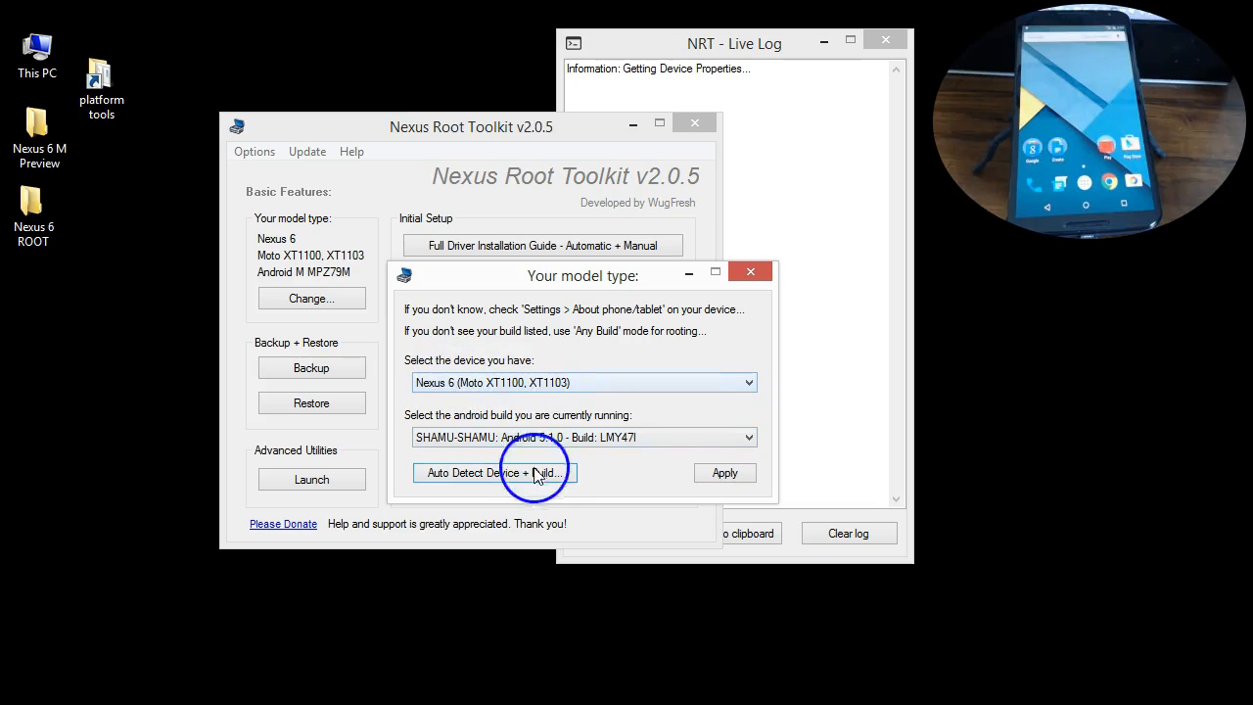
click(494, 472)
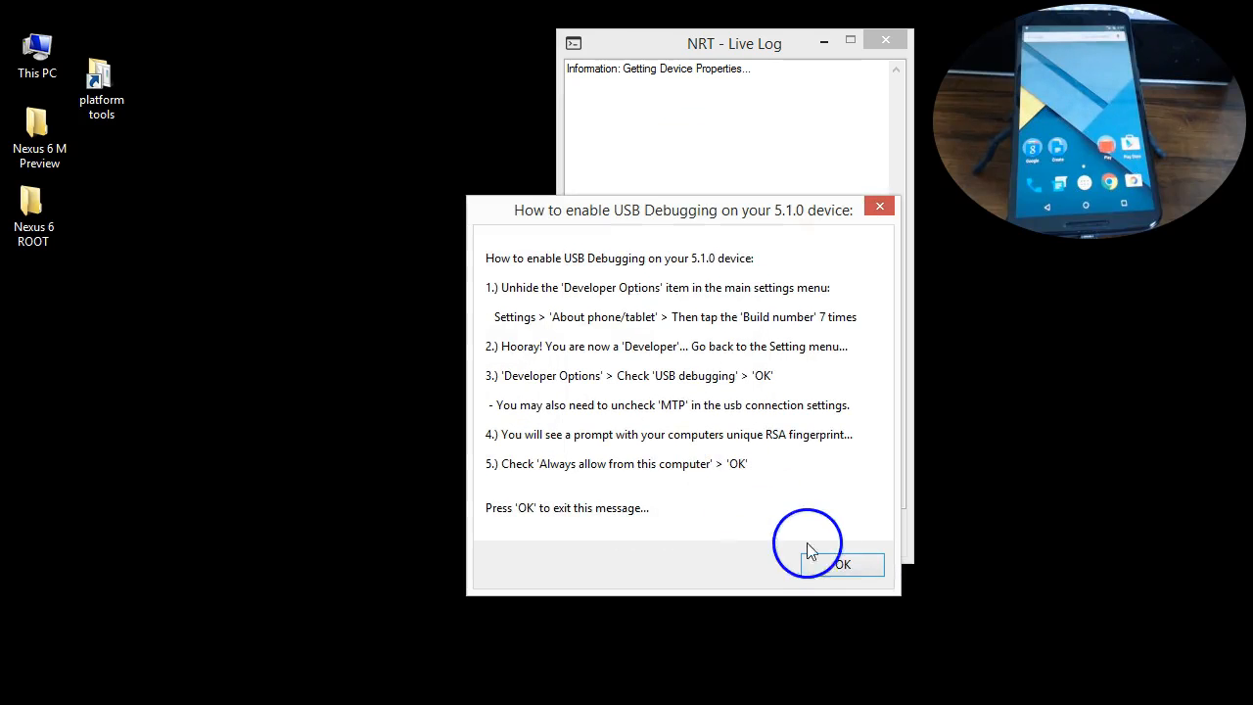
click(842, 563)
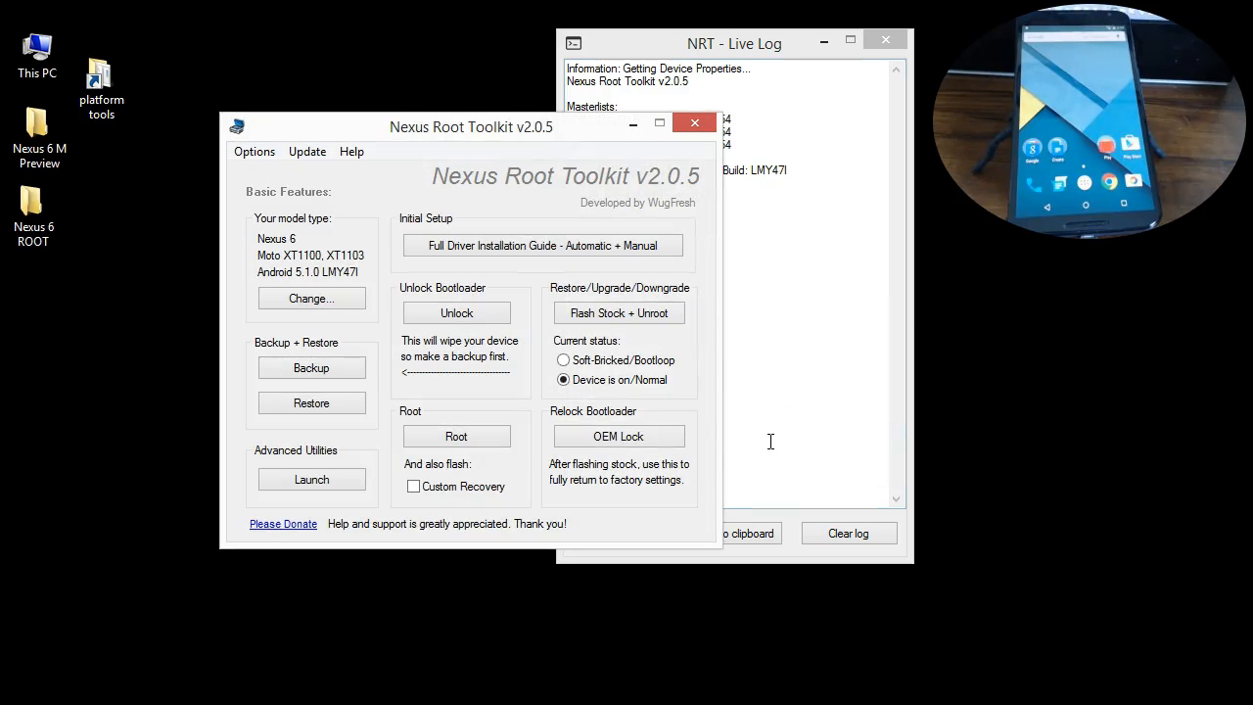
Reopen the model type dialog and expand the supported Nexus devices list.
click(311, 298)
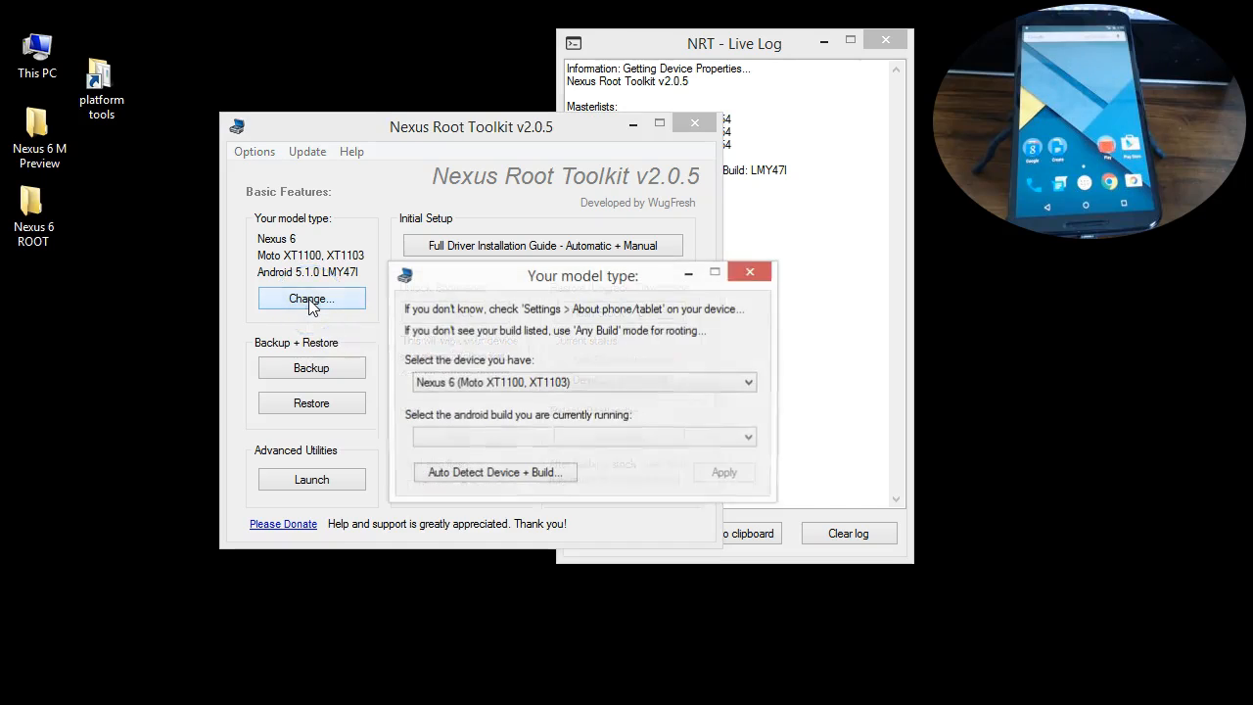
click(583, 381)
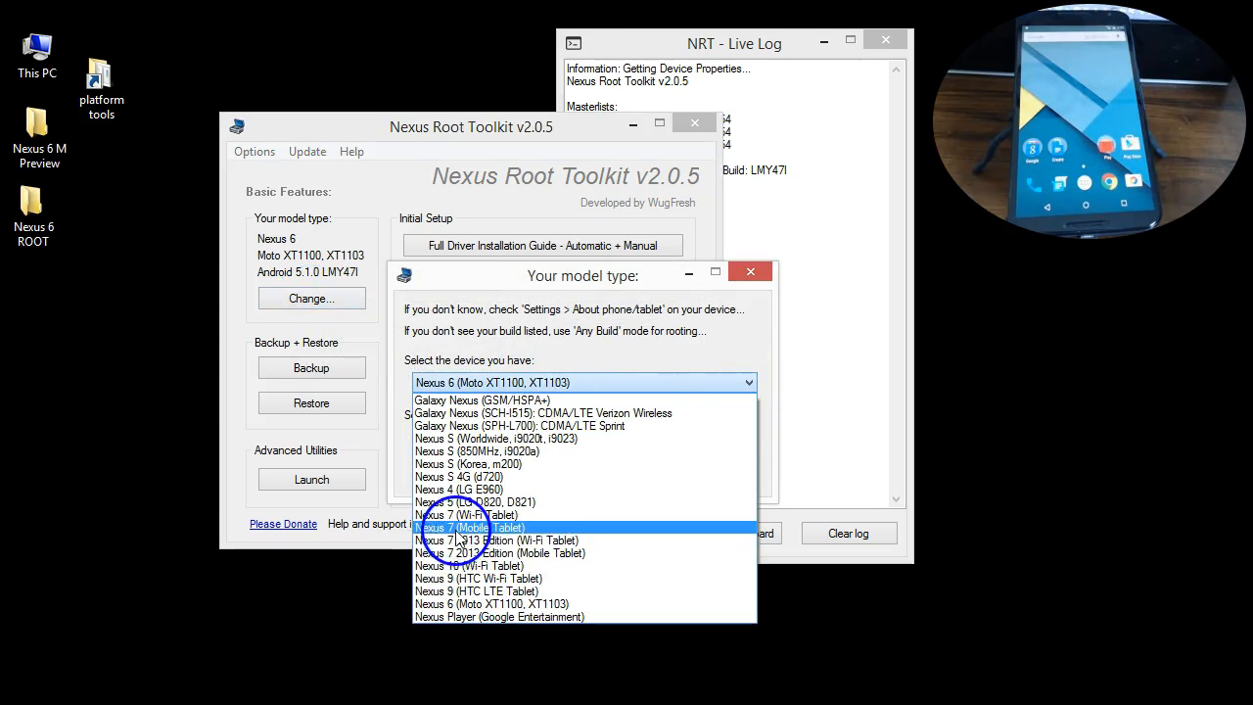
mouse_move(470, 501)
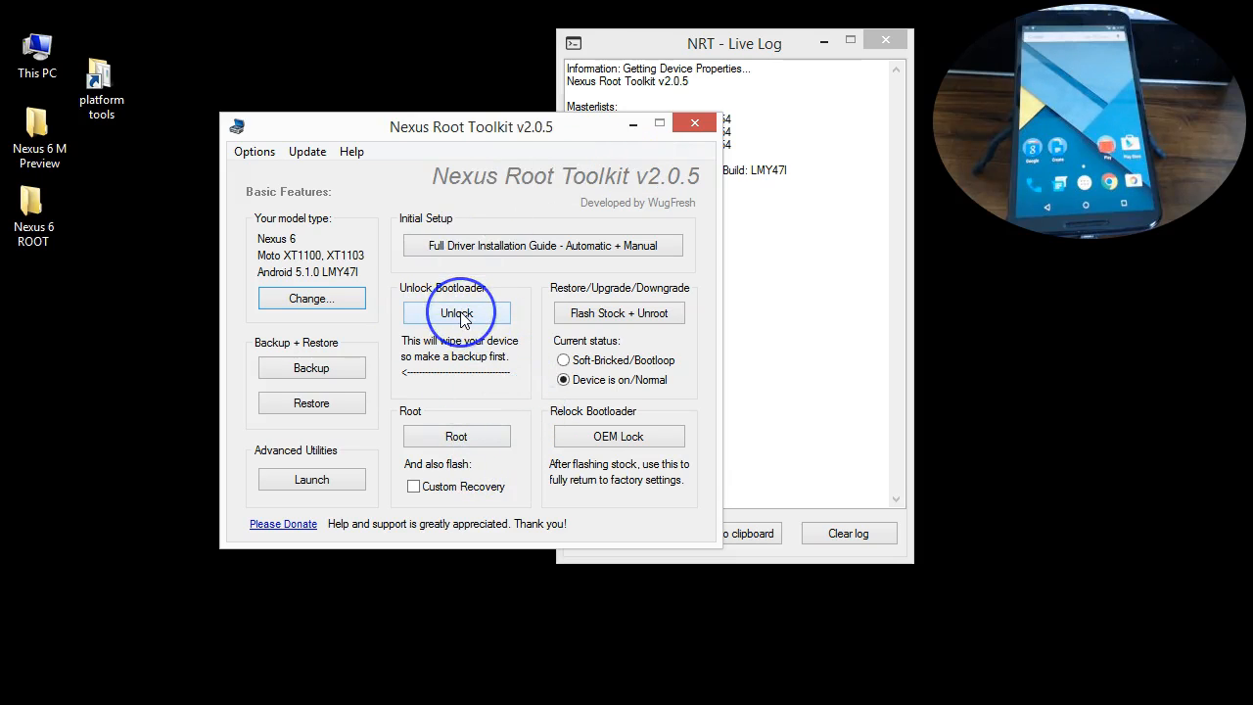
mouse_move(456, 314)
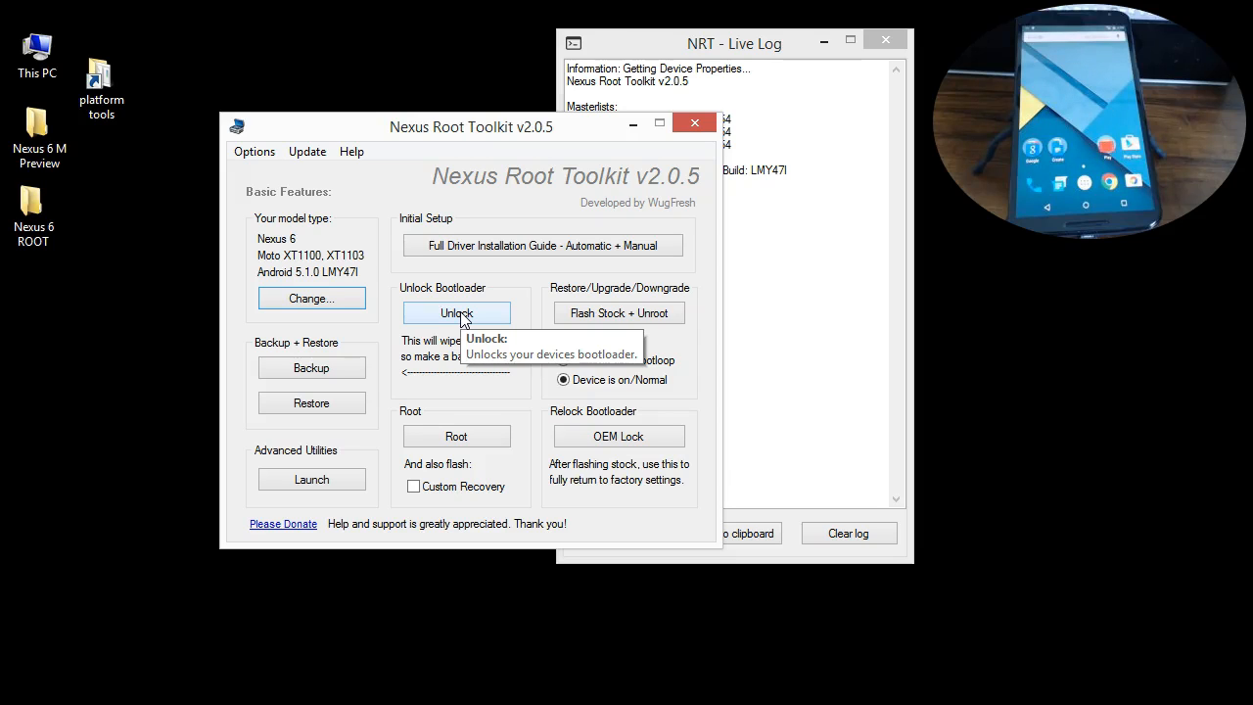
Start the bootloader unlock, bringing up its wipe warning.
click(454, 313)
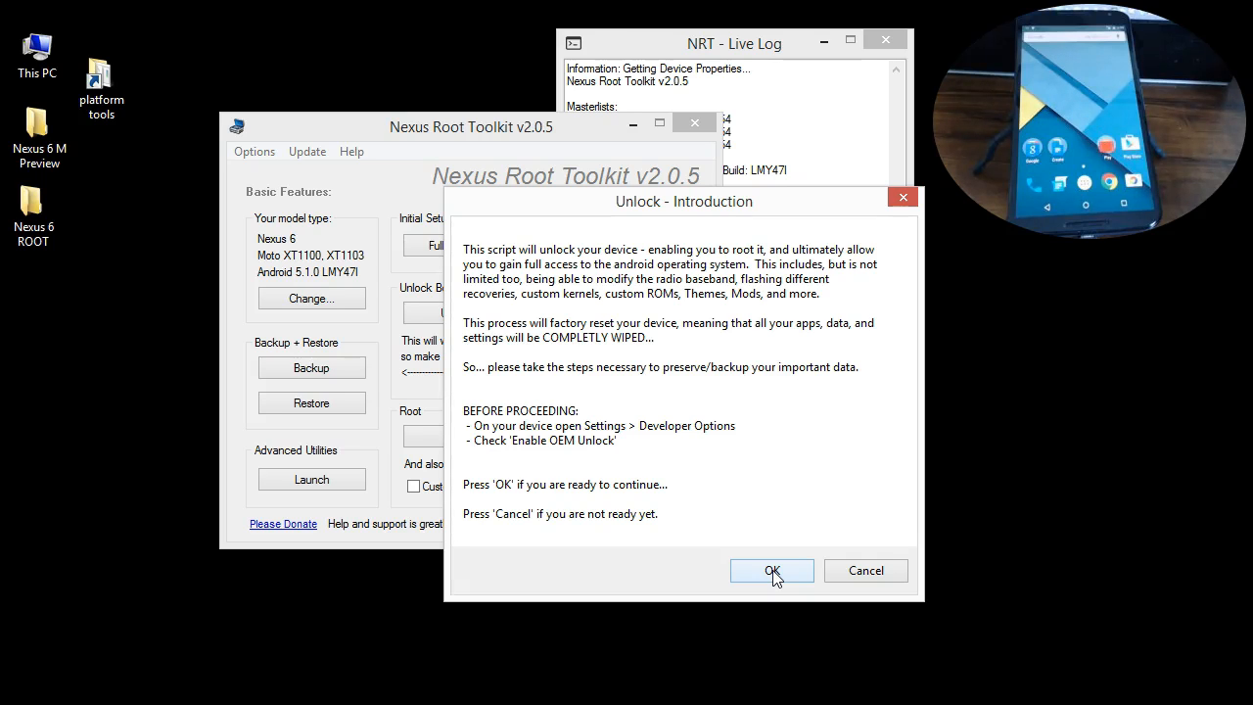
Confirm the unlock and let the phone auto-reboot into bootloader to run it.
click(771, 572)
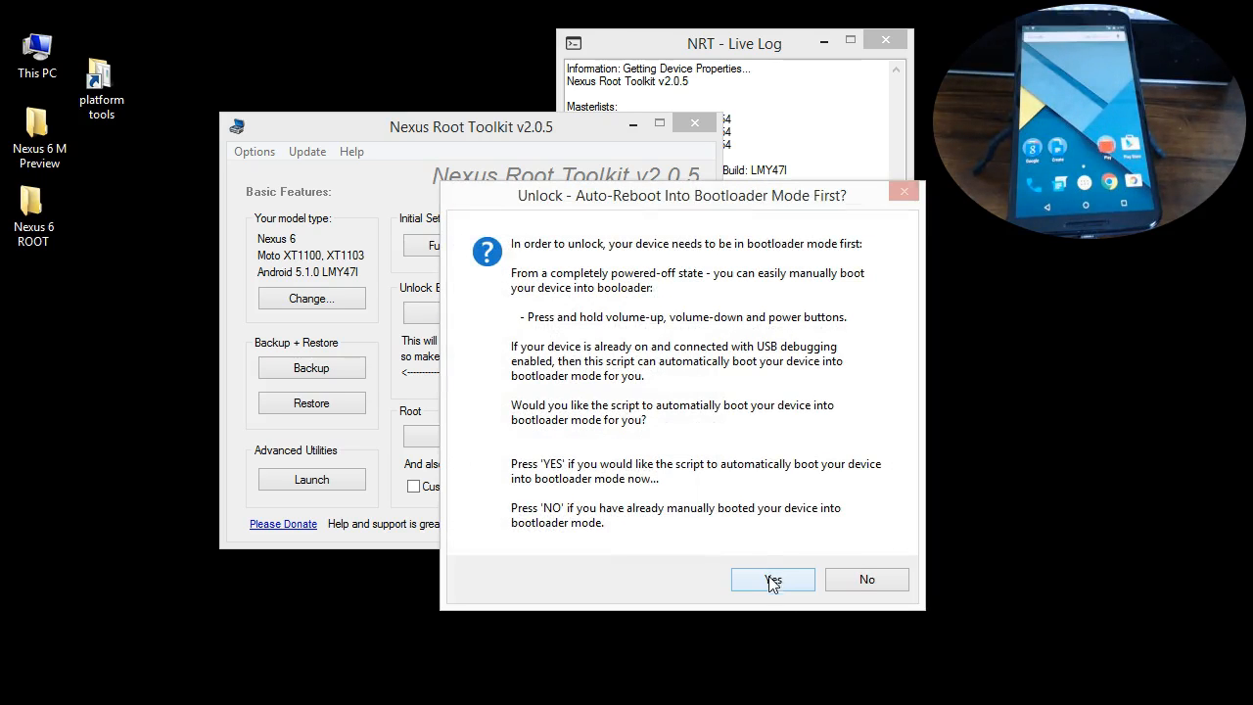
click(771, 580)
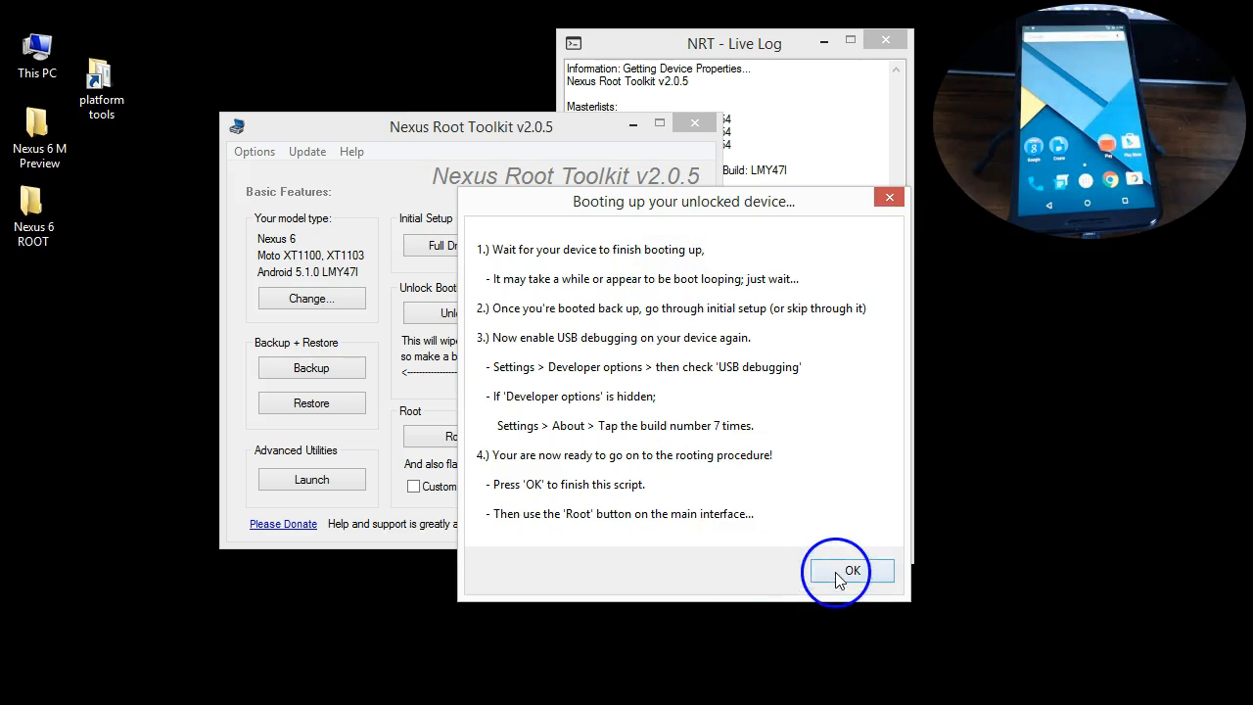
Finish the unlock script and enable Custom Recovery flashing under Root.
click(850, 572)
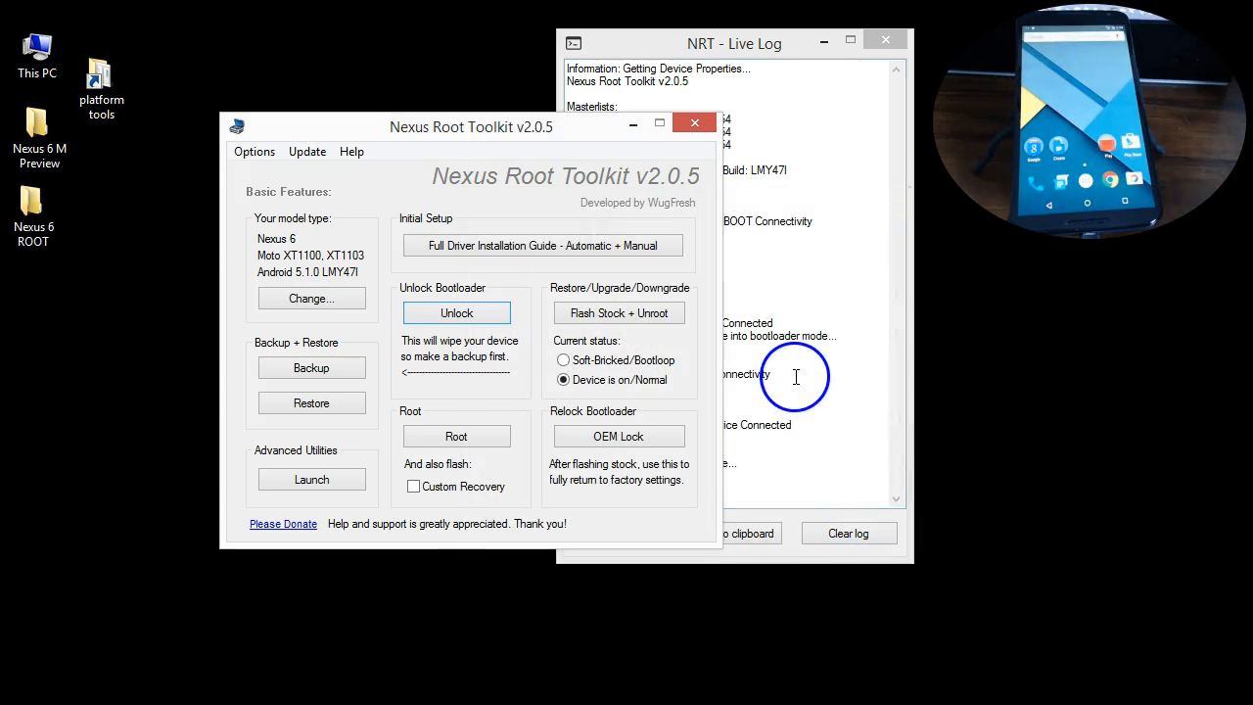
mouse_move(558, 419)
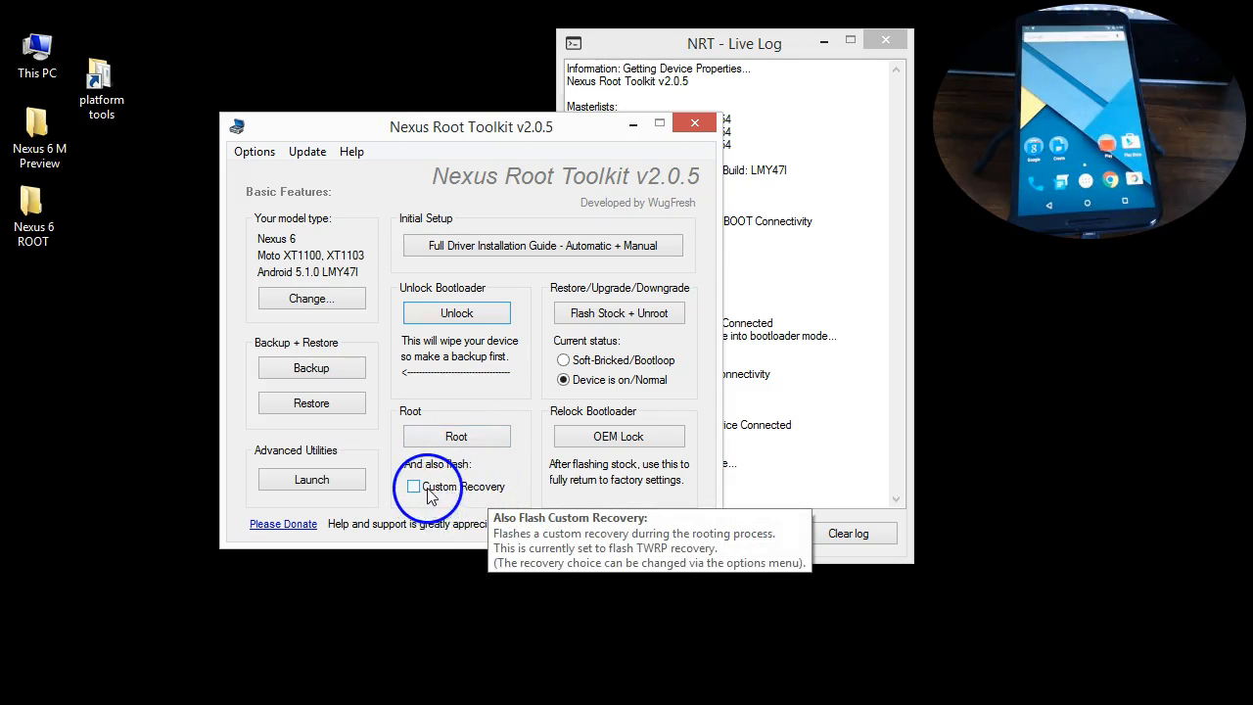
click(413, 485)
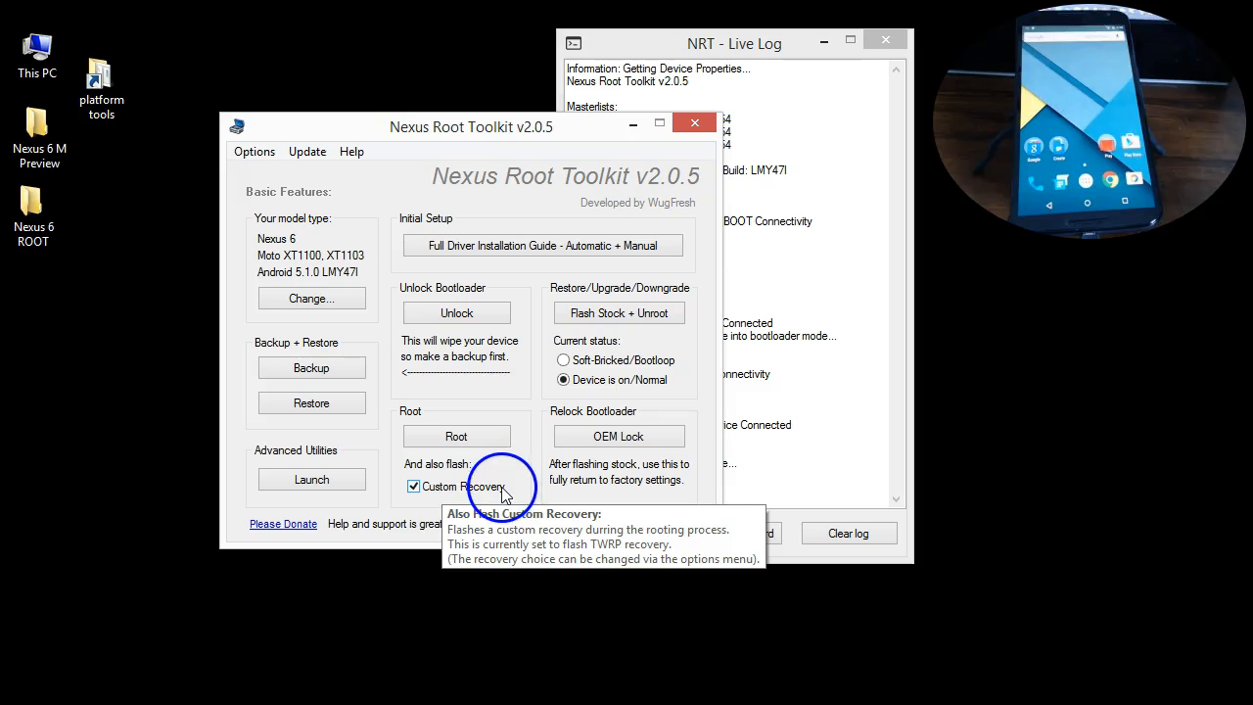
mouse_move(456, 435)
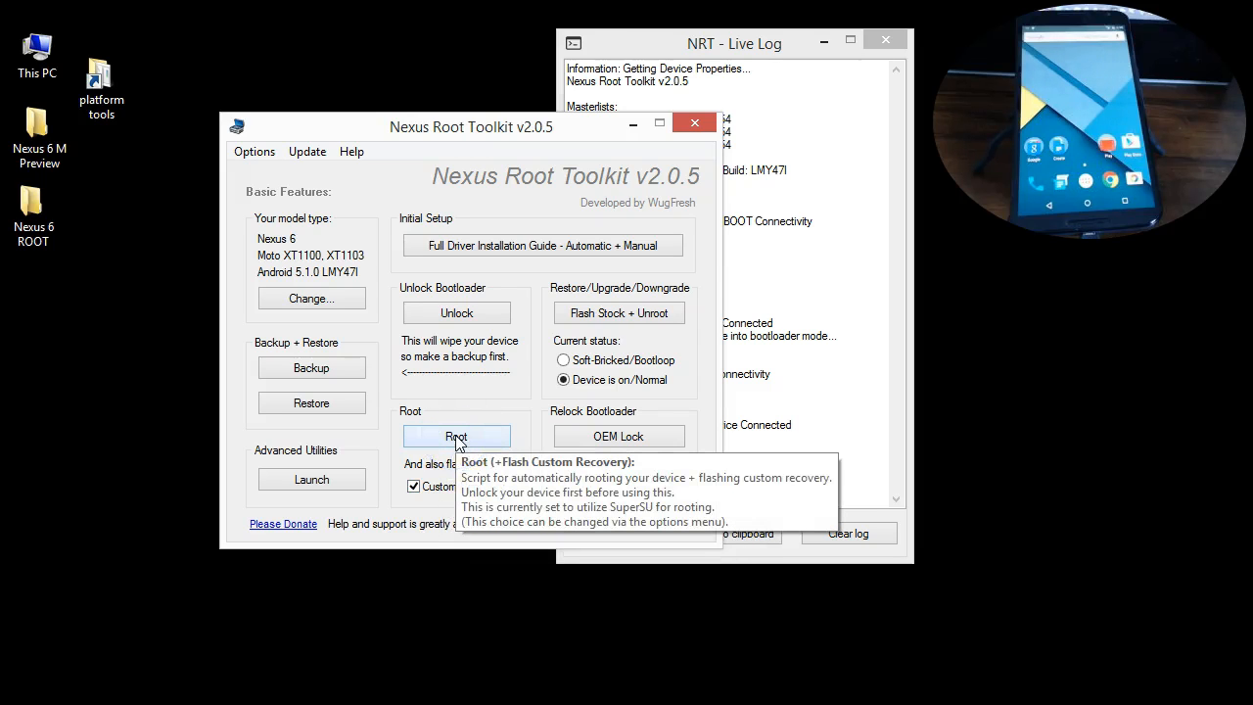
Start the Root + Flash Custom Recovery script and confirm readiness to begin rooting.
click(456, 435)
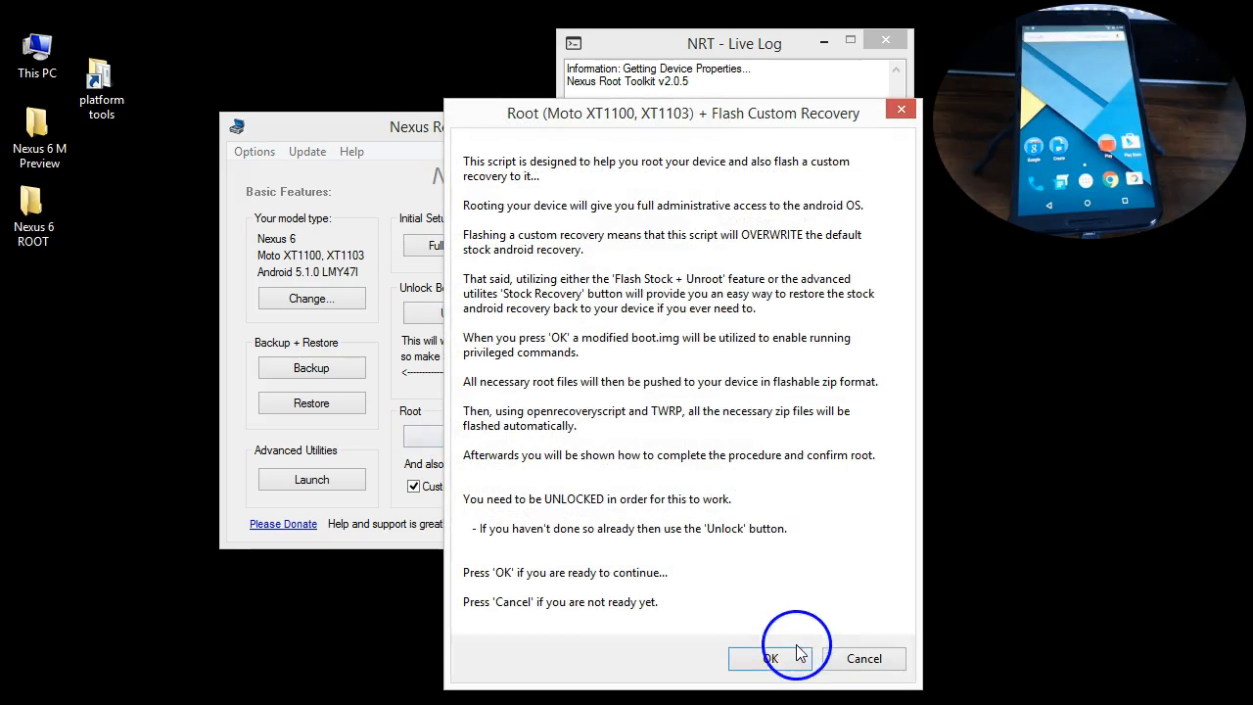
click(772, 658)
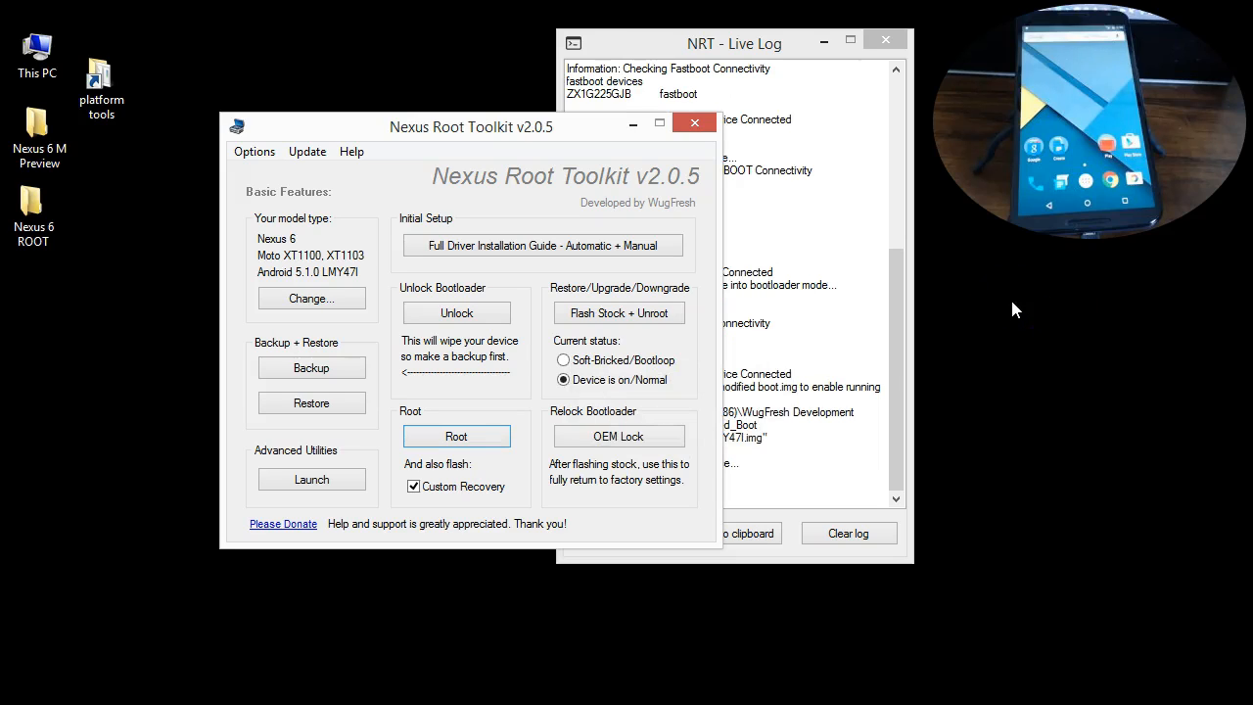
Keep the live log in front while root files and TWRP are pushed and the phone reboots.
click(457, 435)
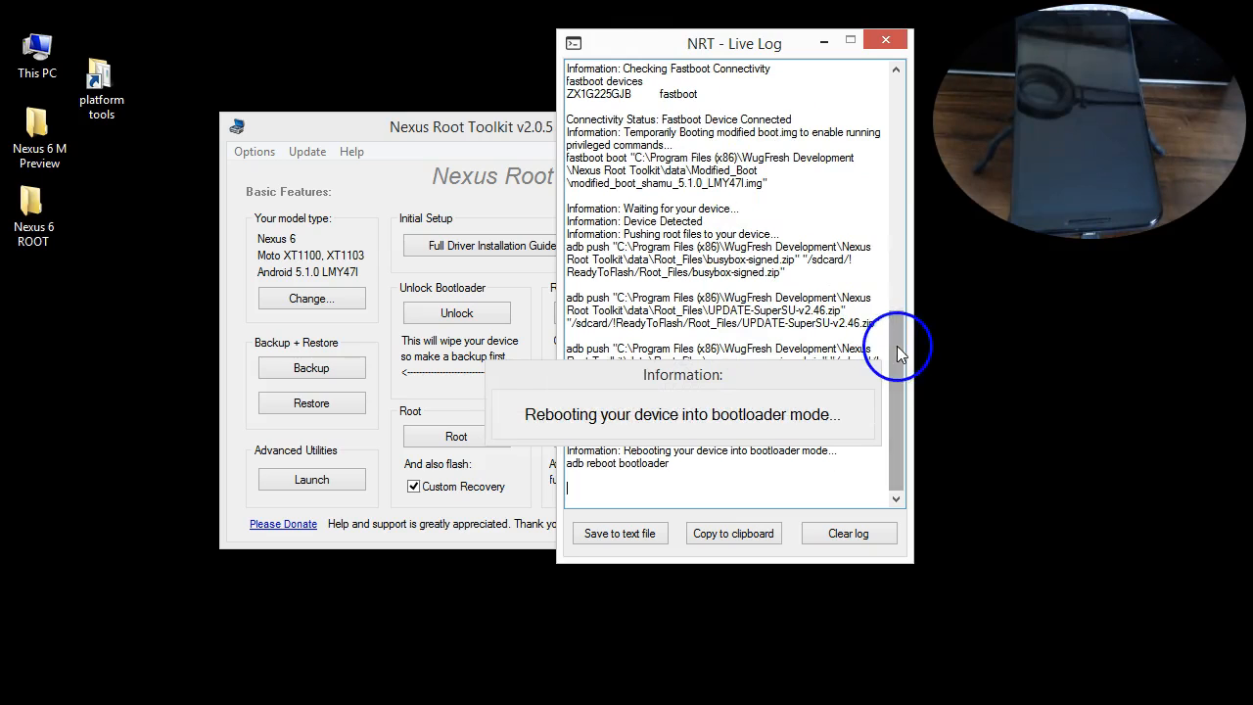
click(480, 127)
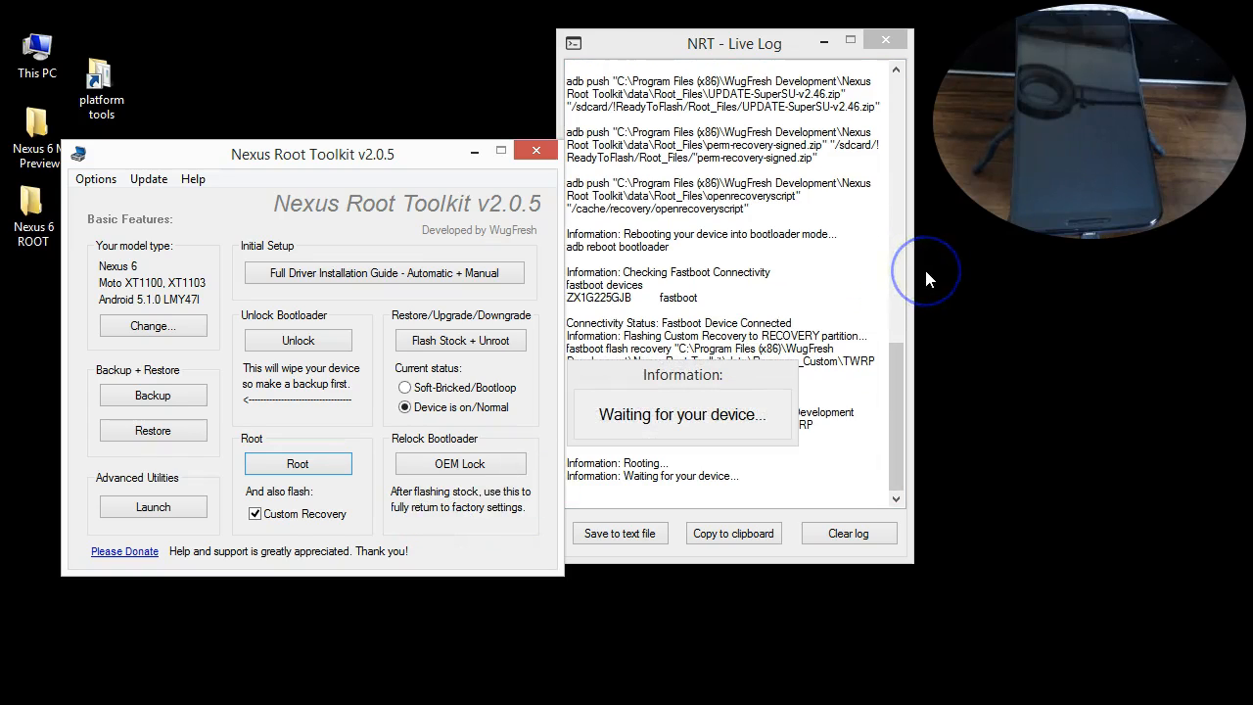
mouse_move(928, 278)
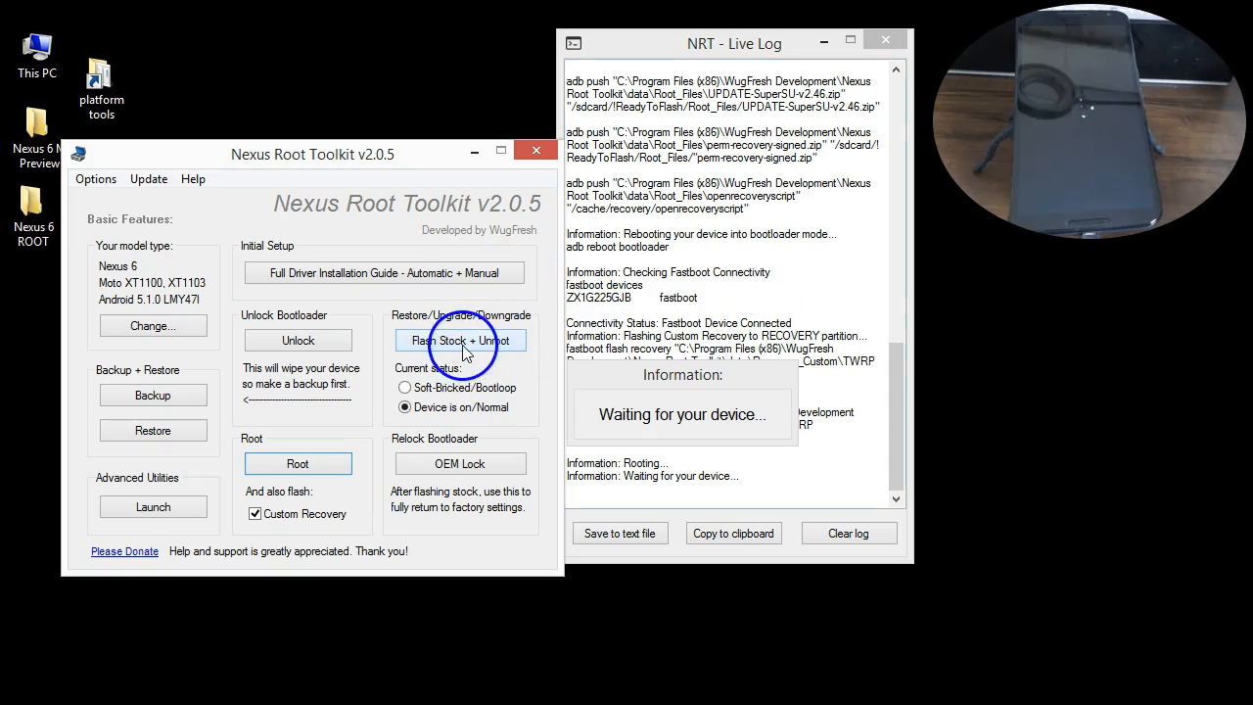
mouse_move(587, 431)
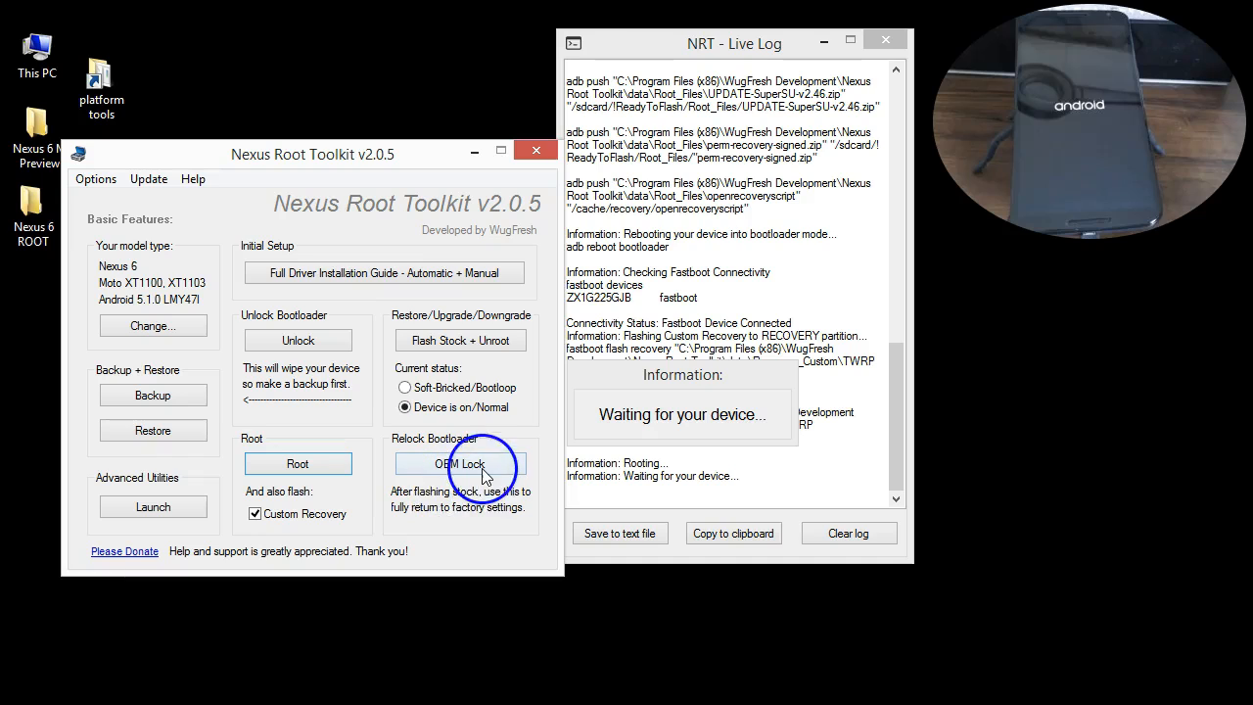
mouse_move(460, 462)
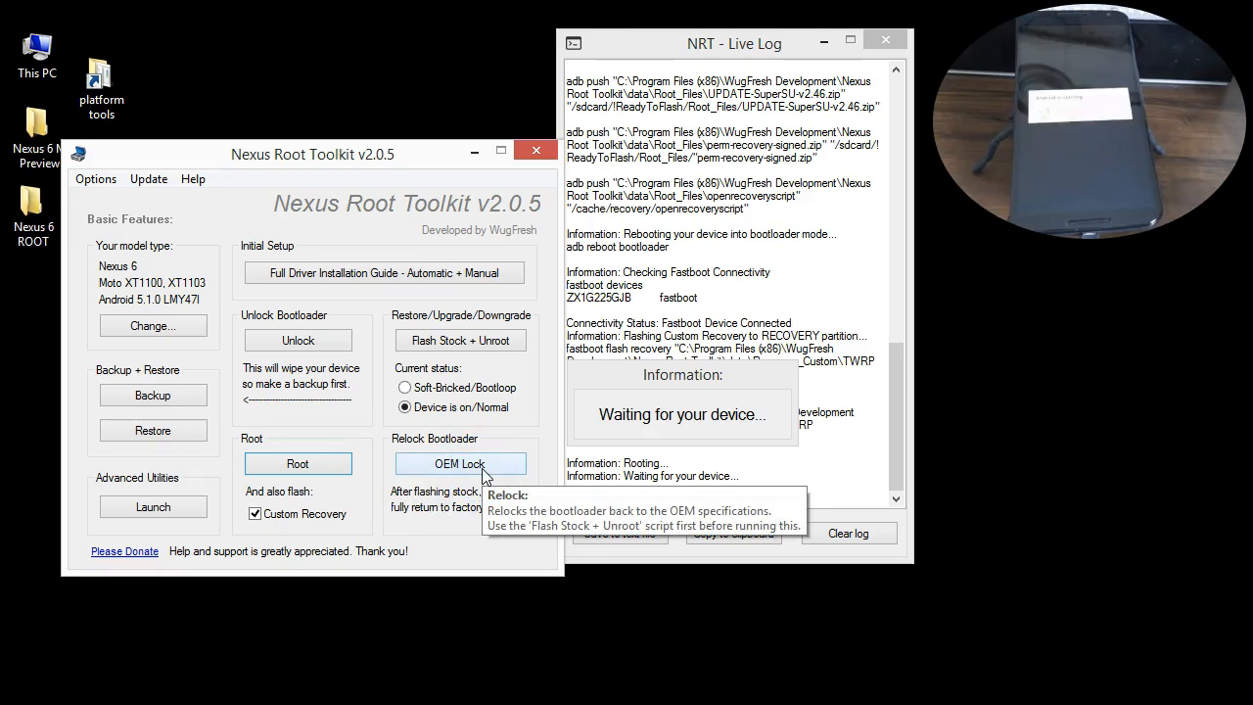
click(460, 462)
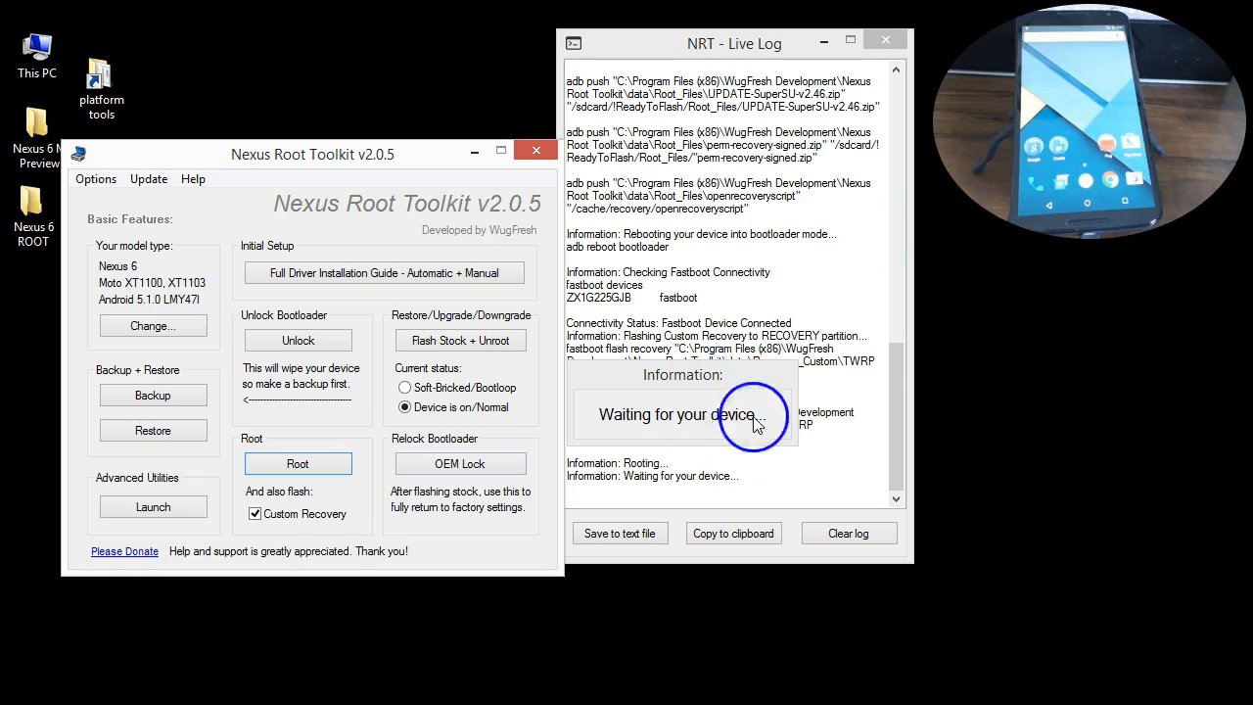
mouse_move(643, 435)
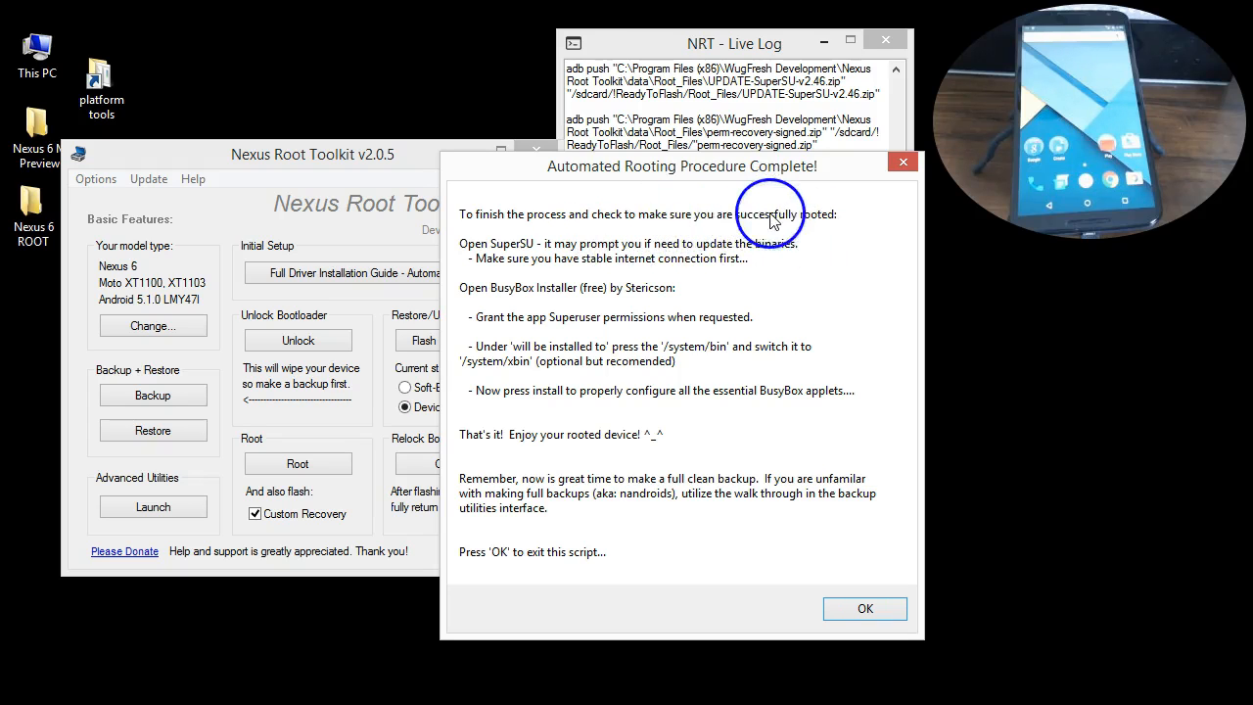
mouse_move(654, 254)
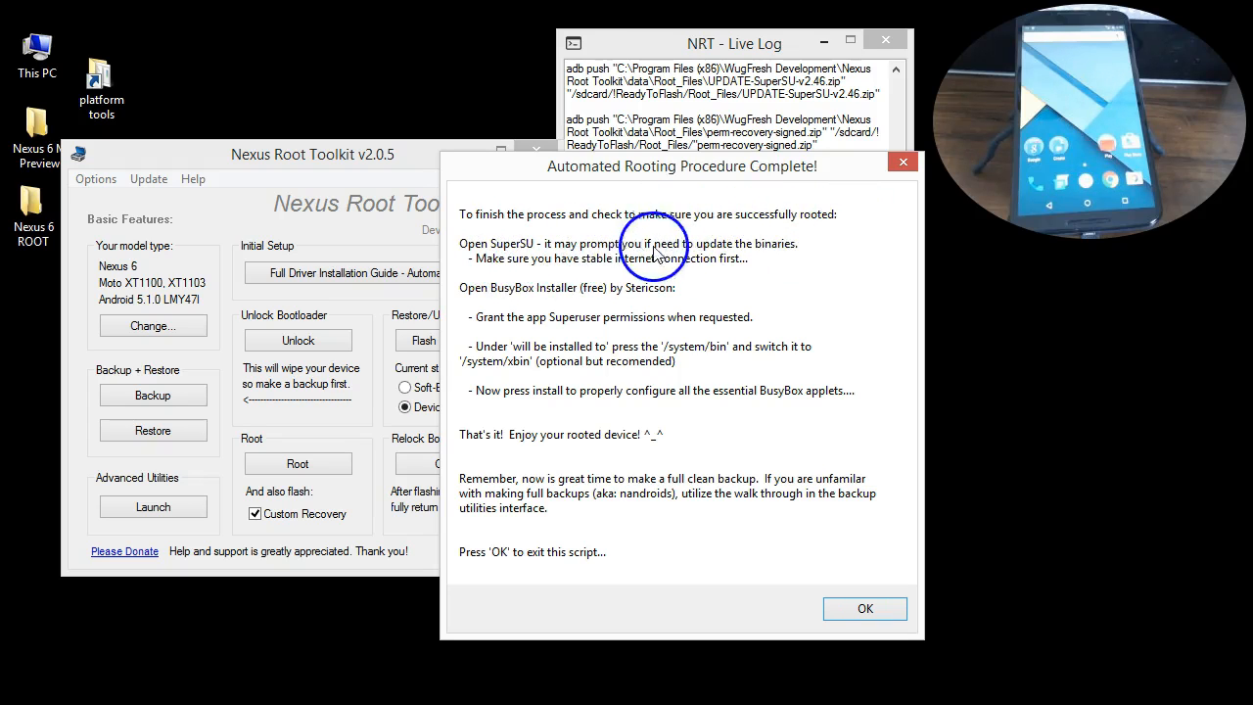
mouse_move(556, 282)
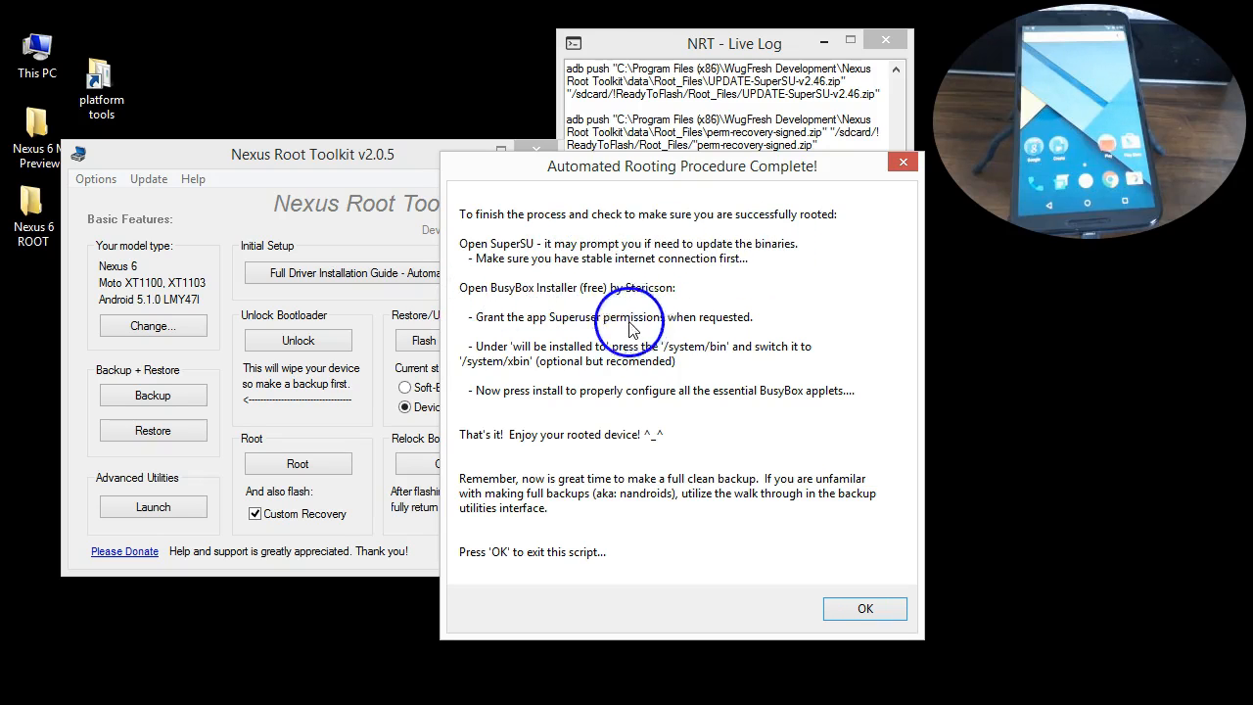
mouse_move(675, 357)
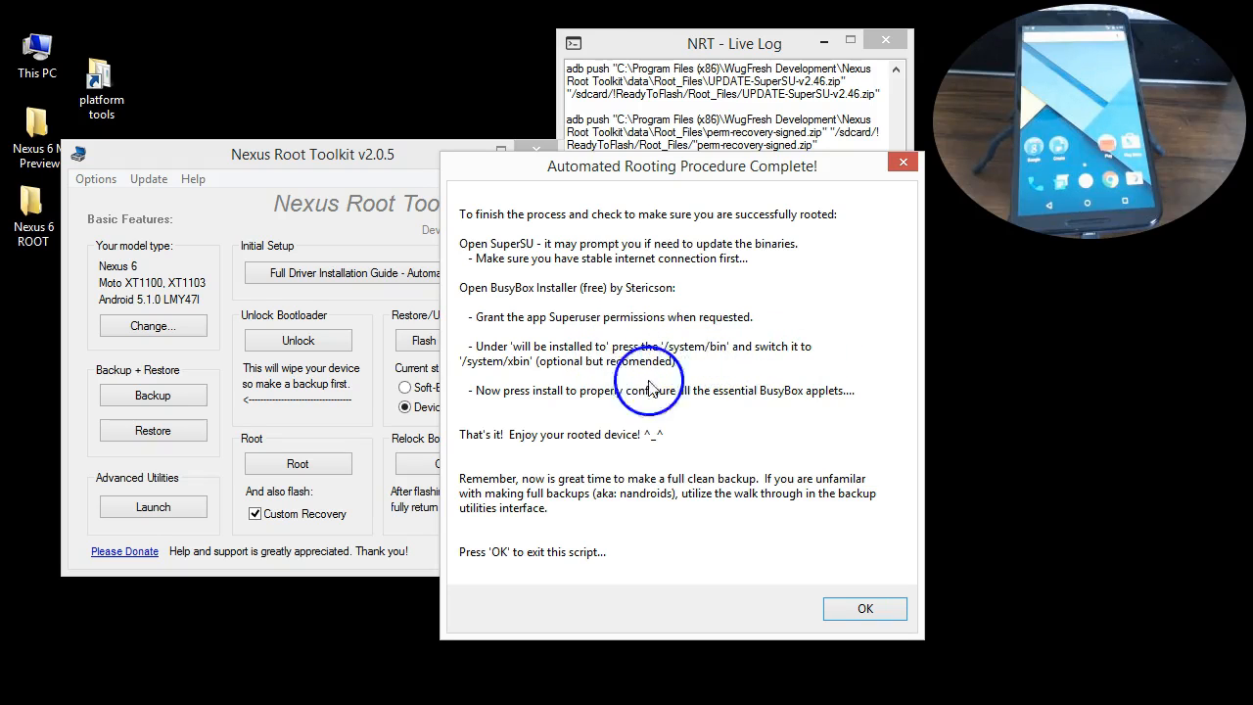
mouse_move(866, 607)
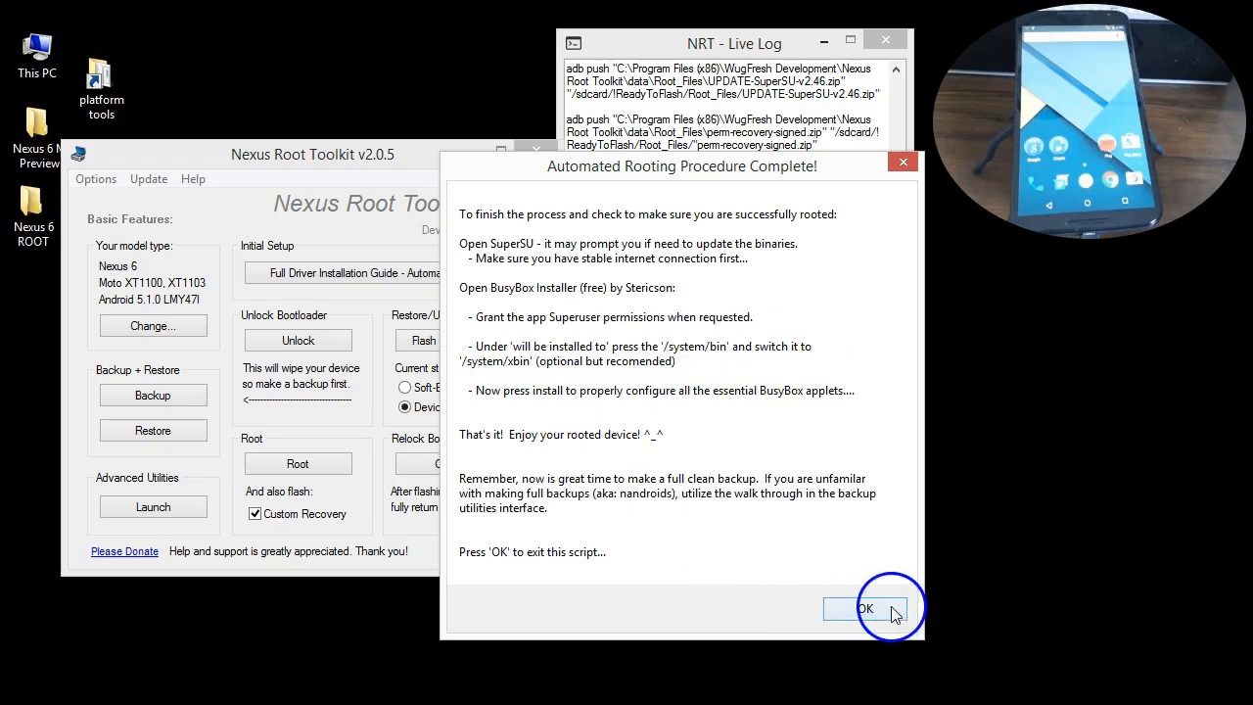
Dismiss the 'Automated Rooting Procedure Complete!' message with its post-root instructions.
click(866, 607)
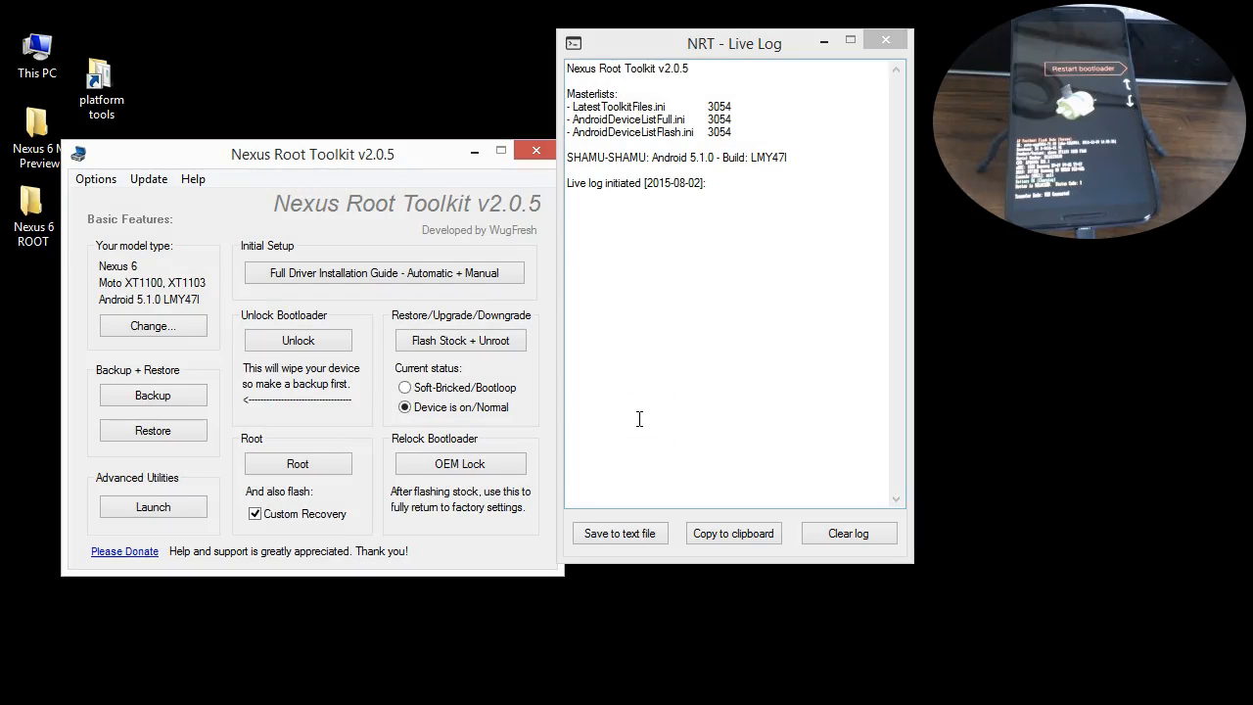
mouse_move(458, 341)
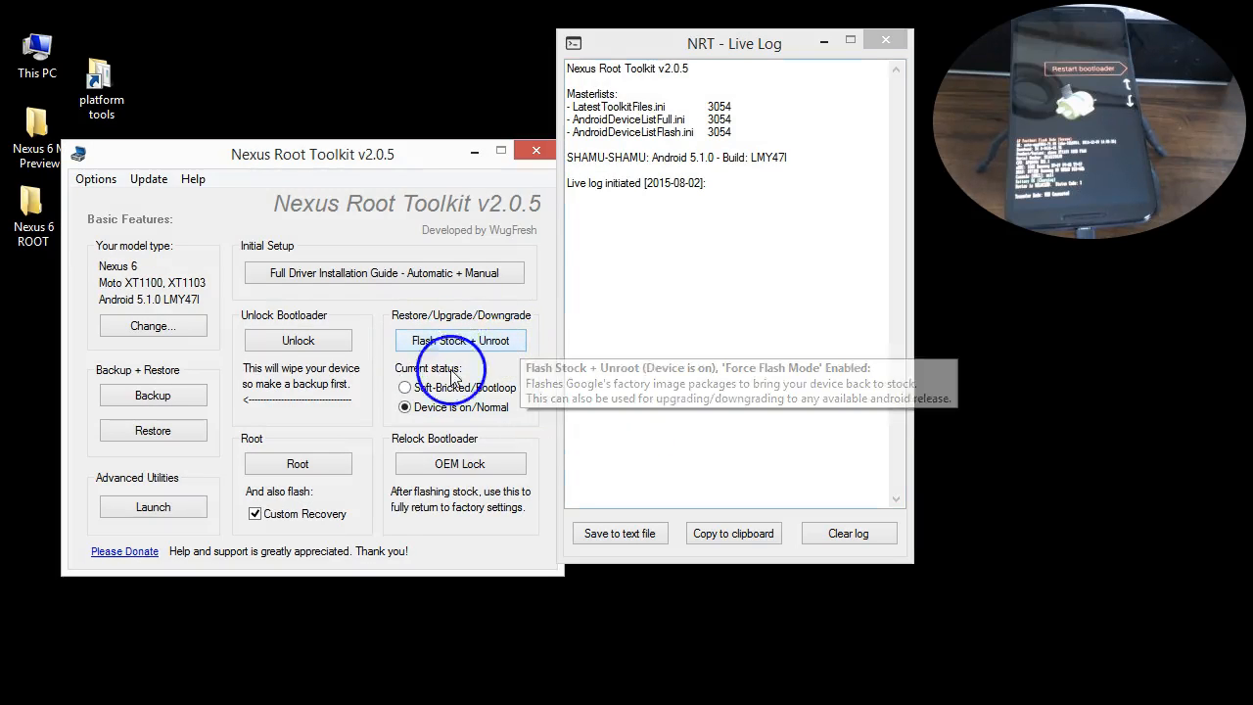